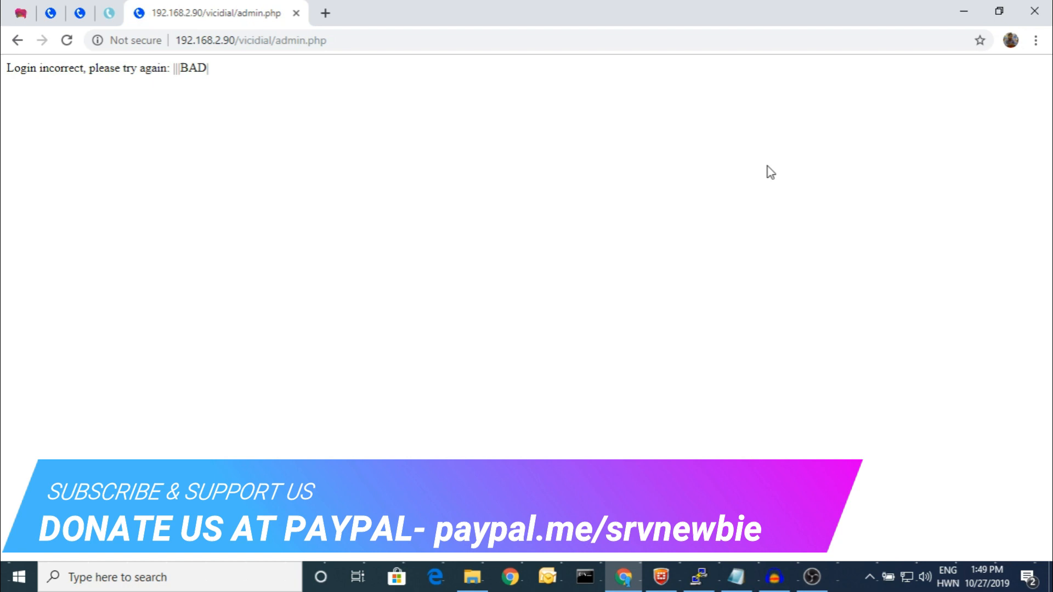
mouse_move(366, 57)
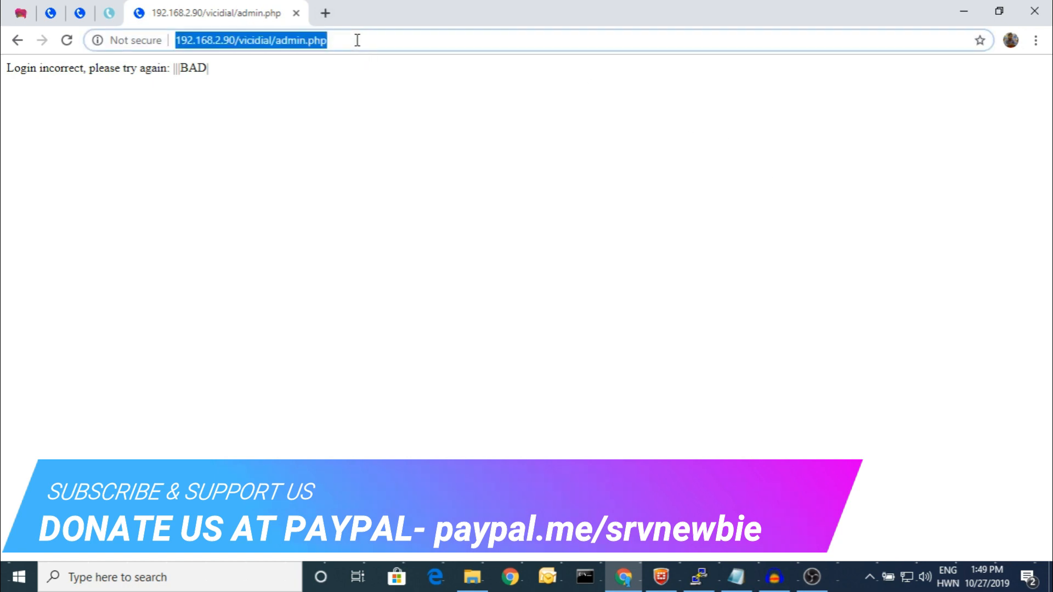
Step: Reload admin.php so the server's Sign in prompt returns, then enter user 6666
key(Enter)
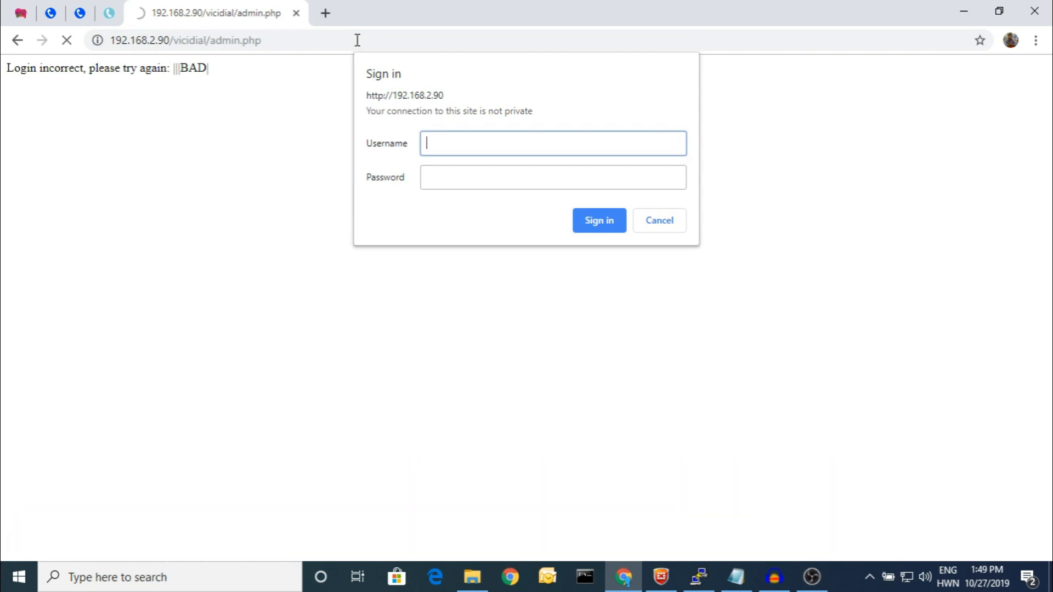
text(6666)
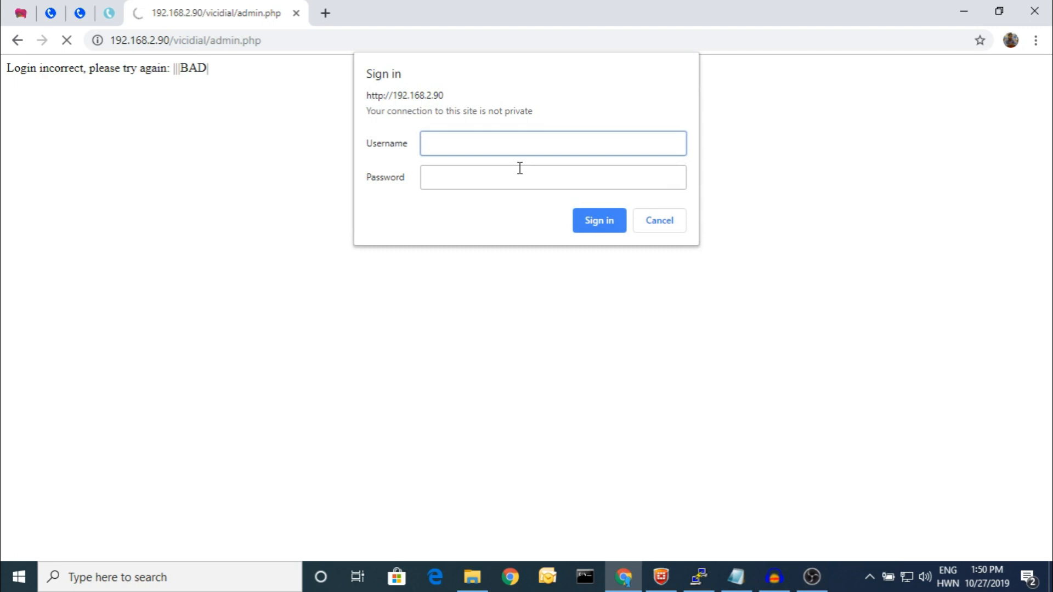
click(553, 145)
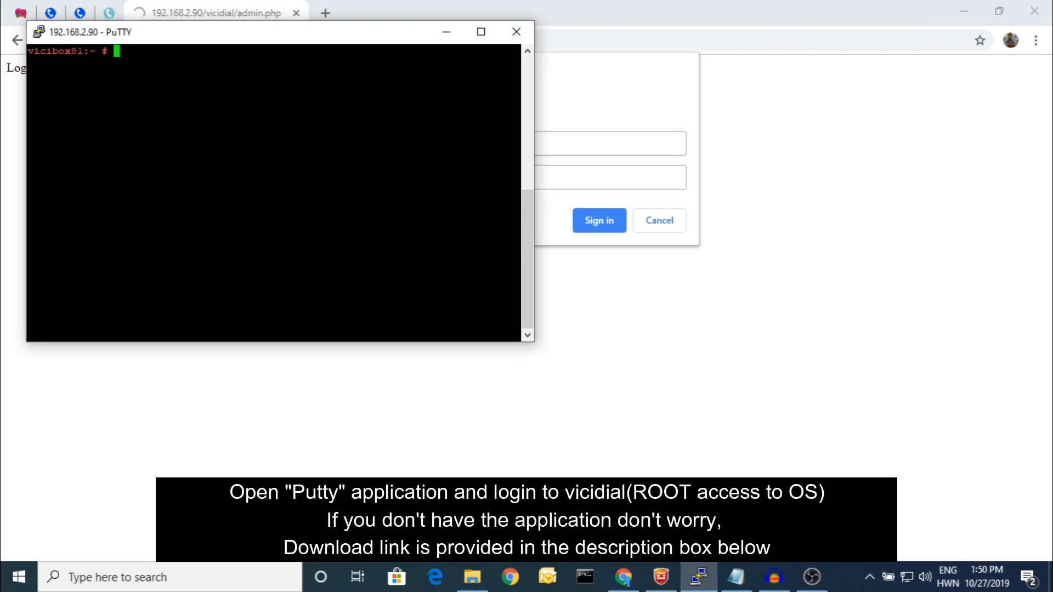
Step: Start the MariaDB monitor with mysql -uroot -p and the root database password
text(mys)
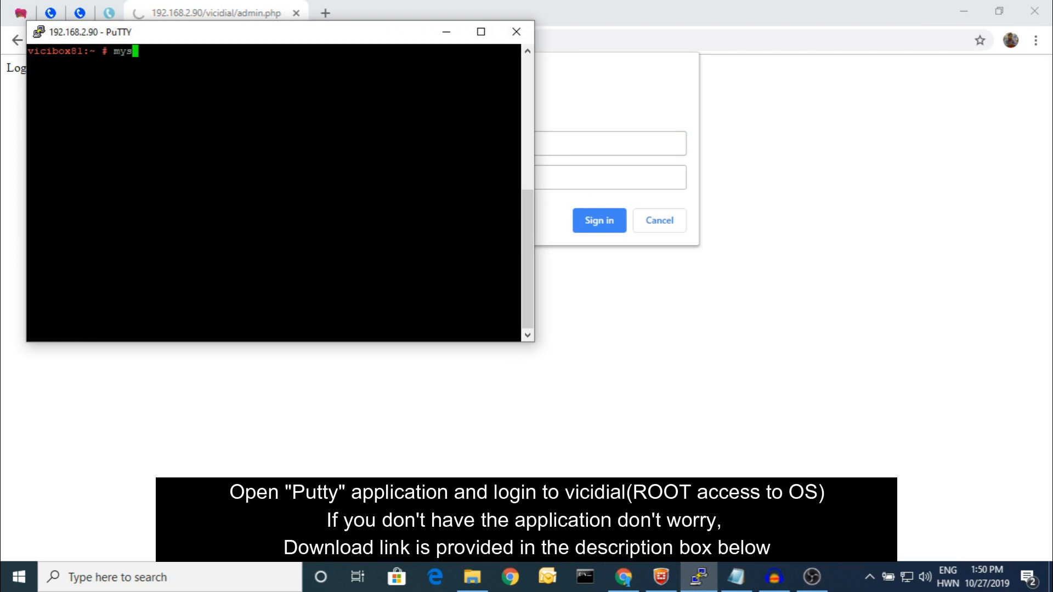
text(l)
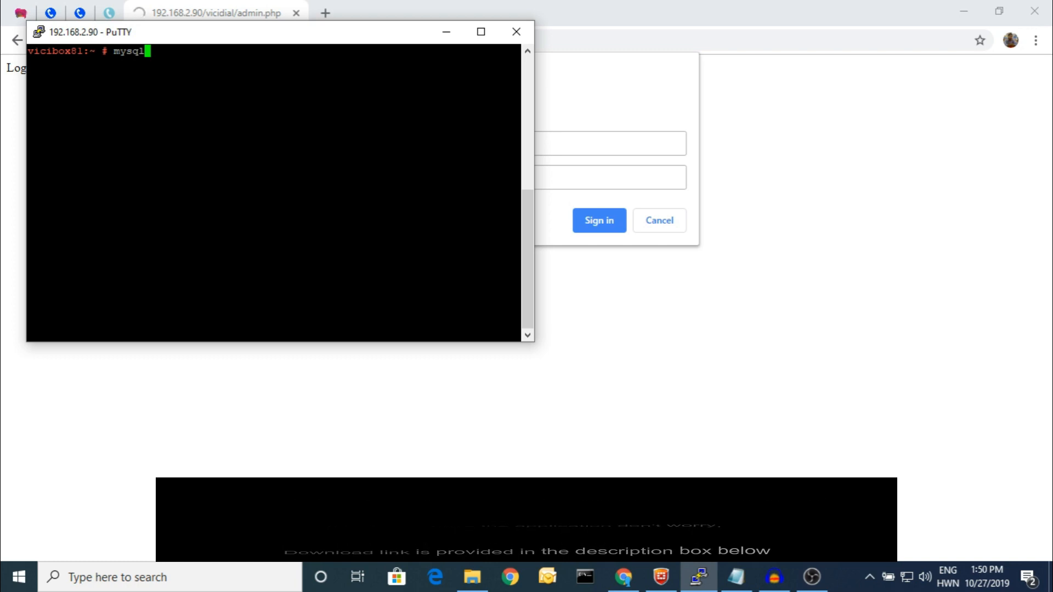
text(-u)
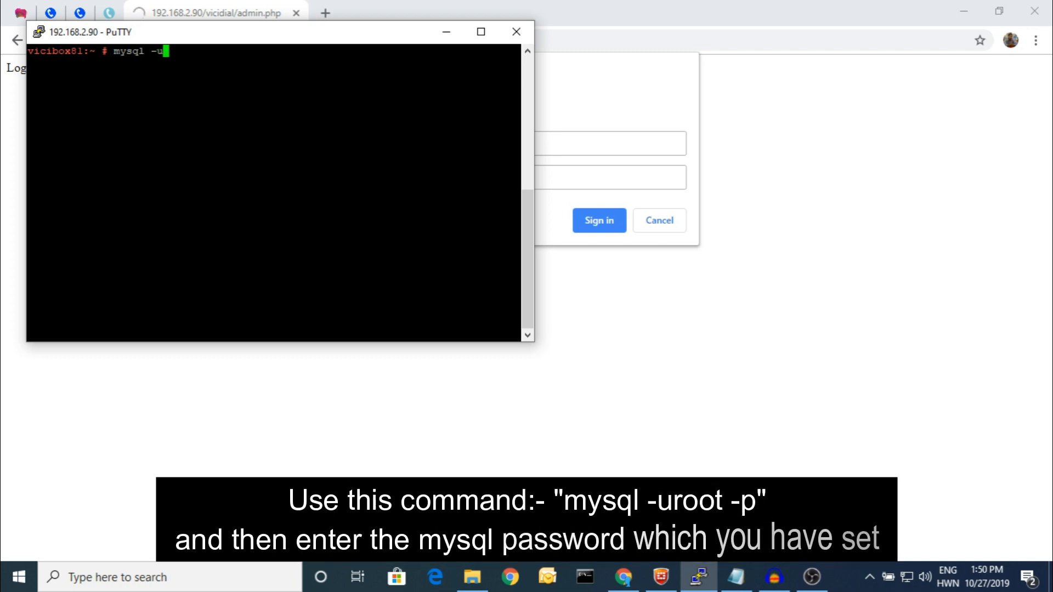
text(root -p)
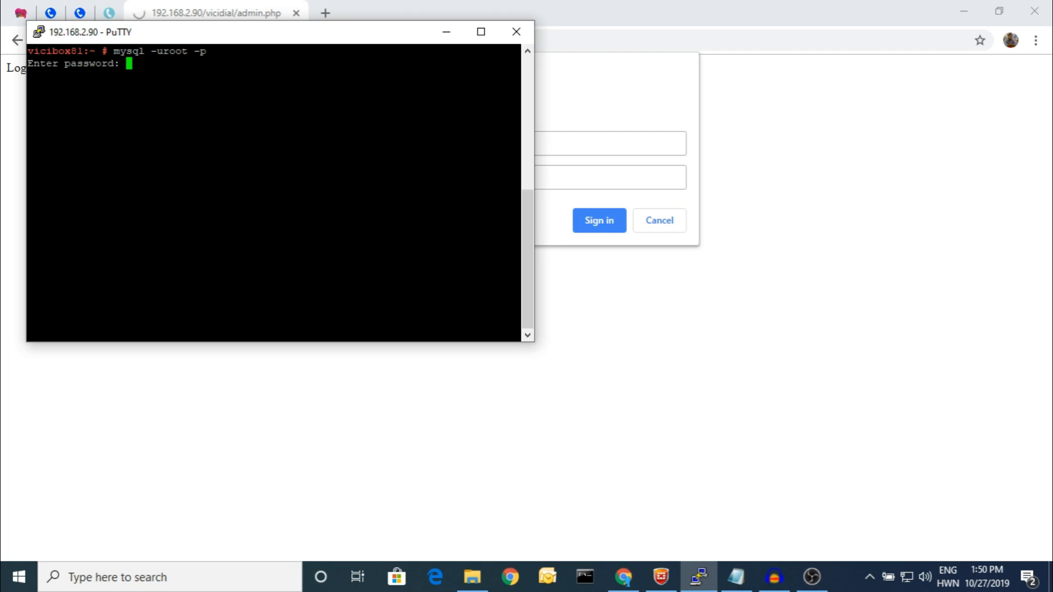
key(Enter)
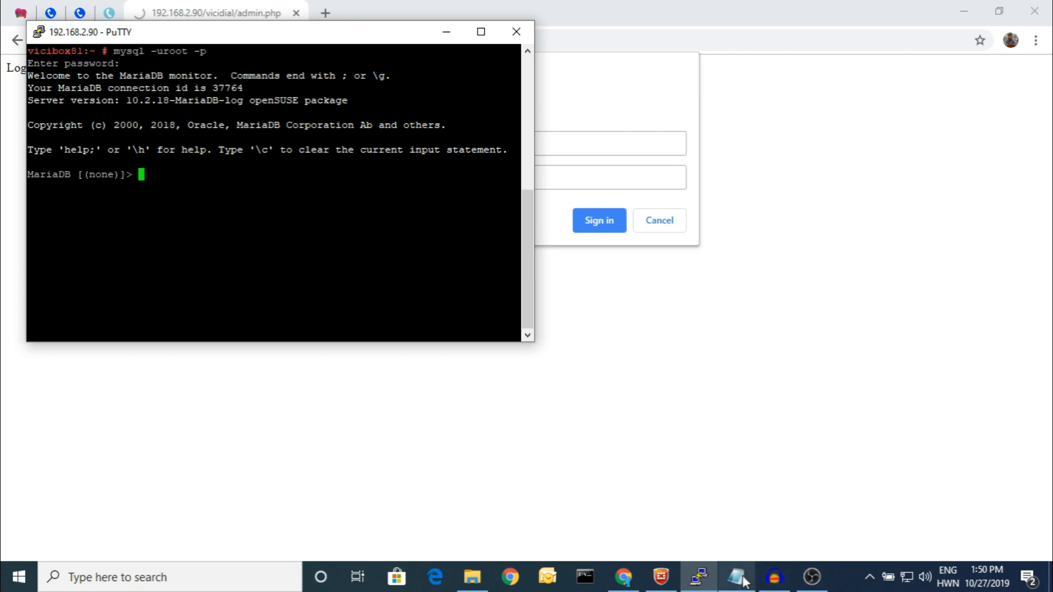
click(737, 577)
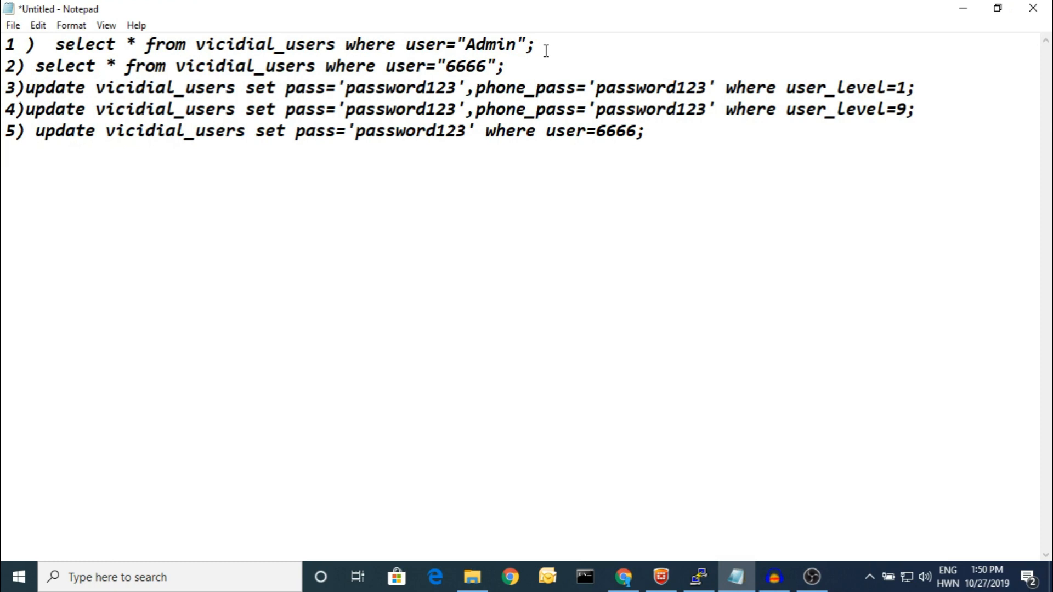
Step: Select the prepared query select * from vicidial_users where user="6666";
key(Enter)
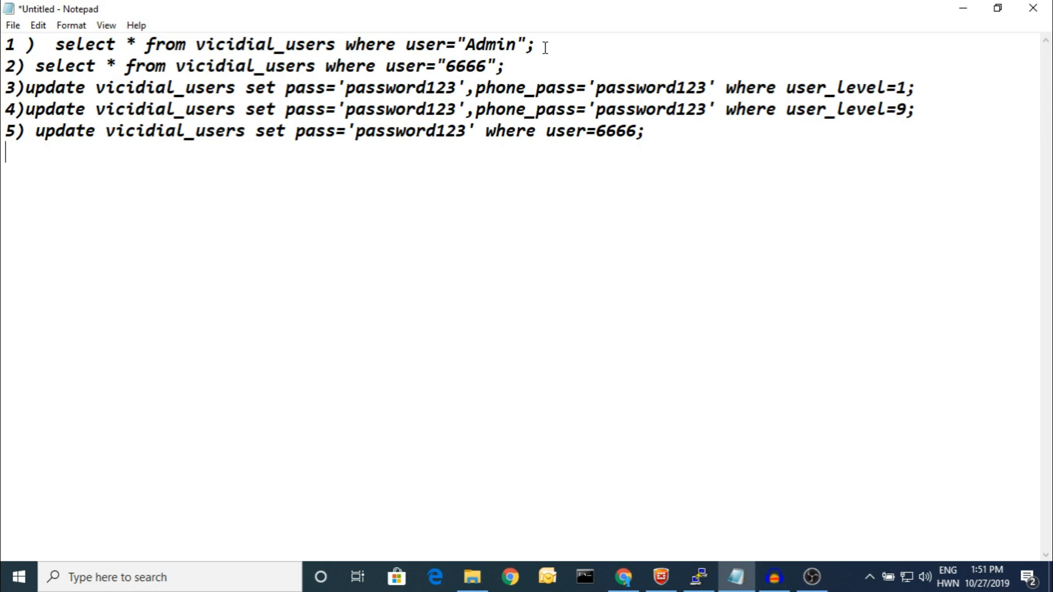
drag(57, 44, 534, 44)
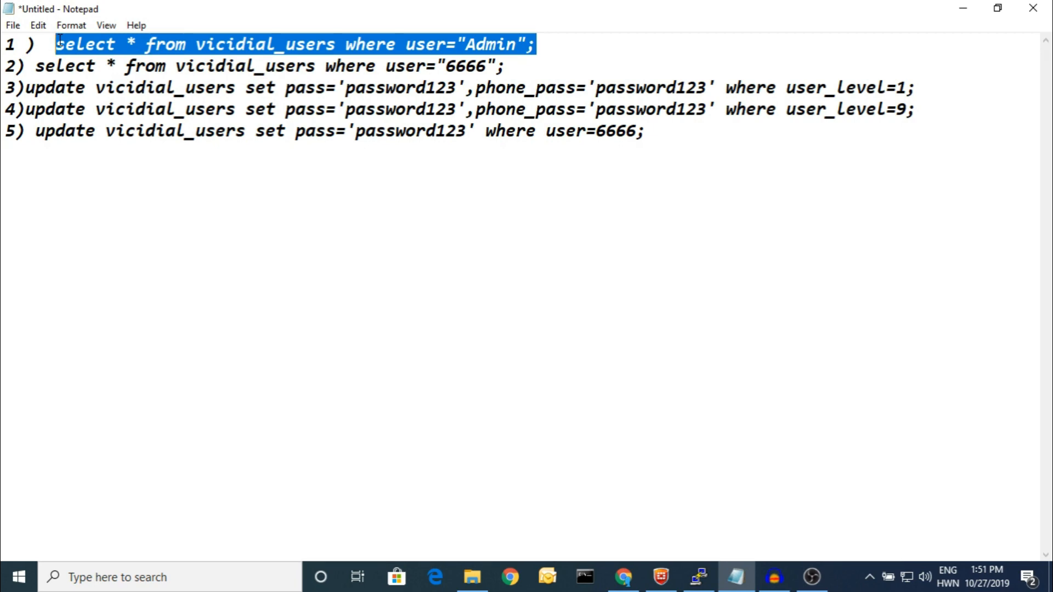
mouse_move(505, 66)
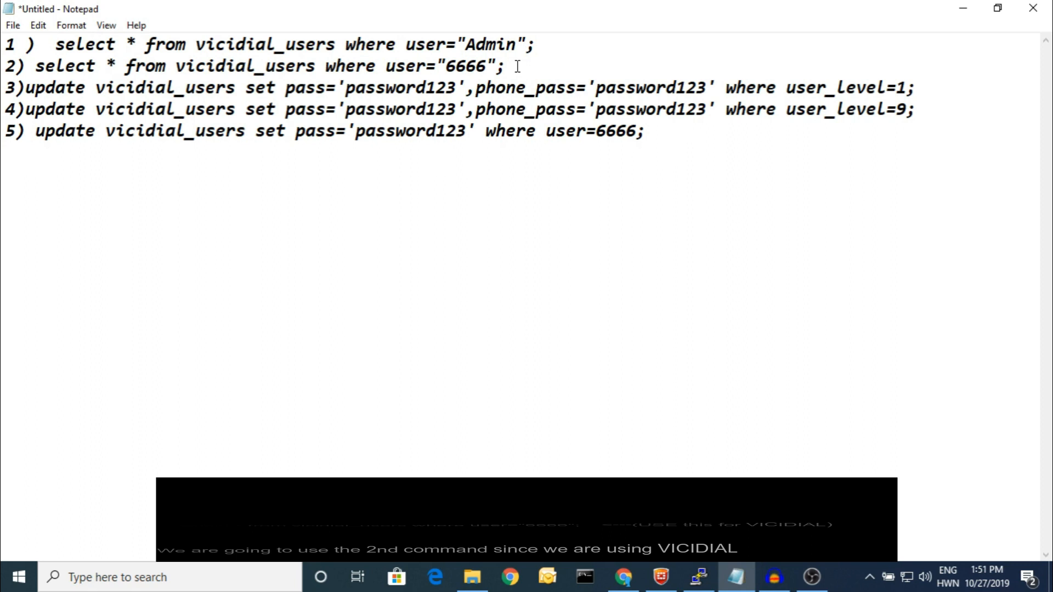
drag(97, 66, 504, 66)
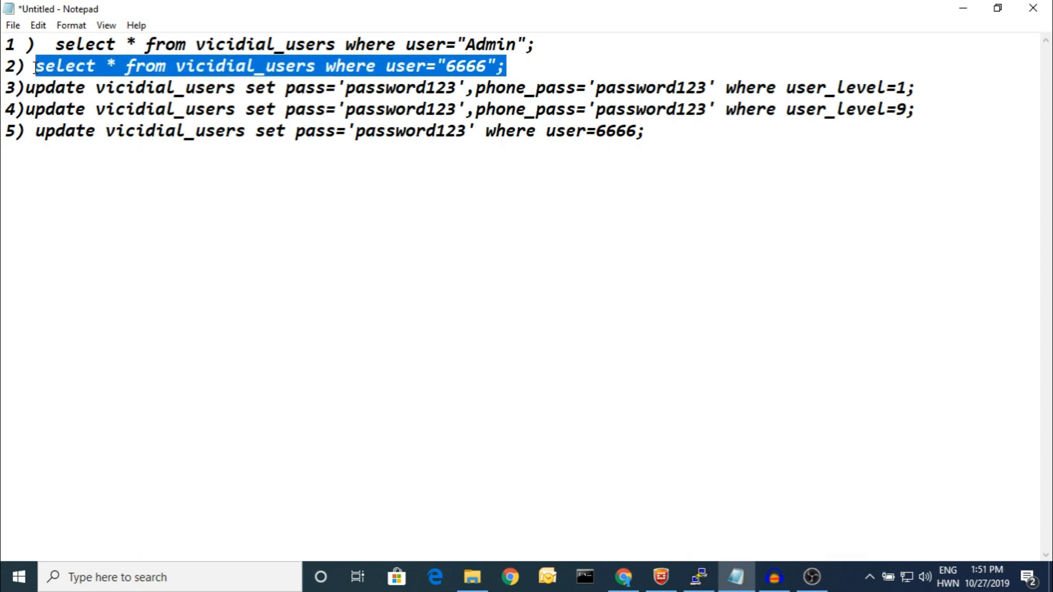
mouse_move(699, 577)
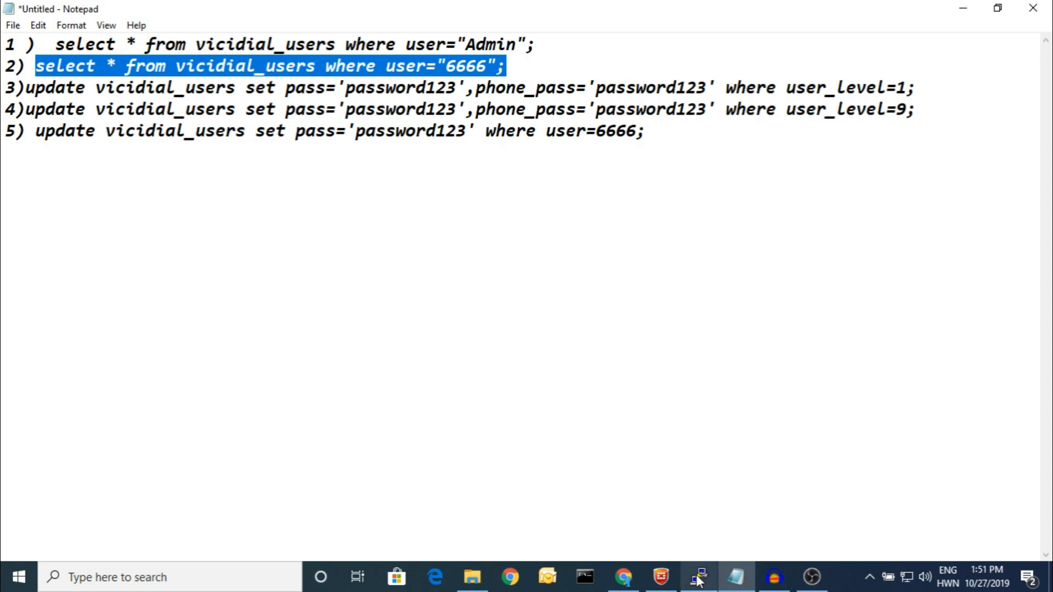
Step: Switch the MariaDB session to the asterisk database with use asterisk;
click(698, 577)
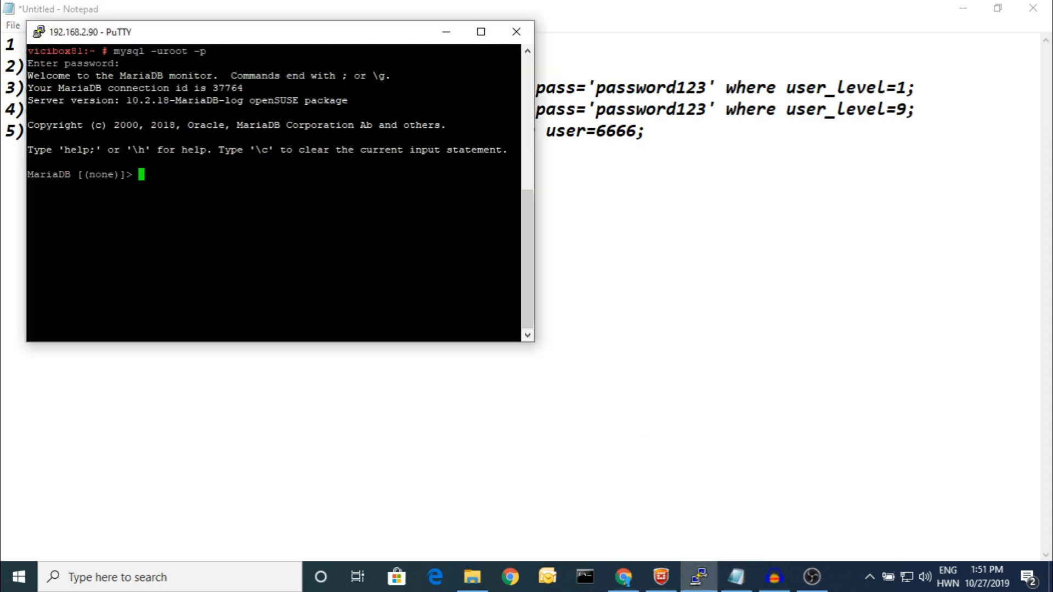
text(use)
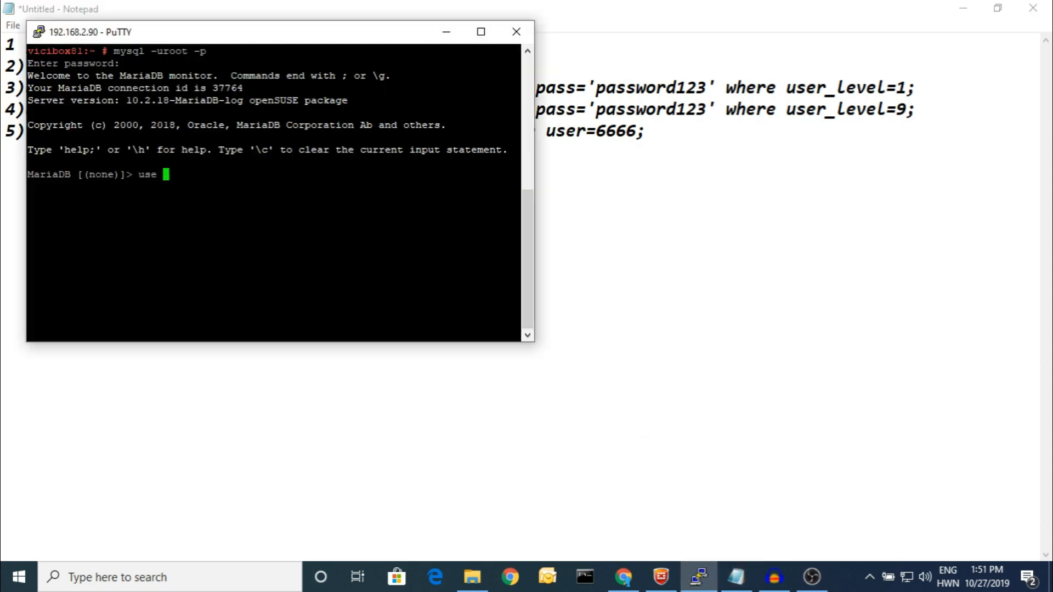
text(ast)
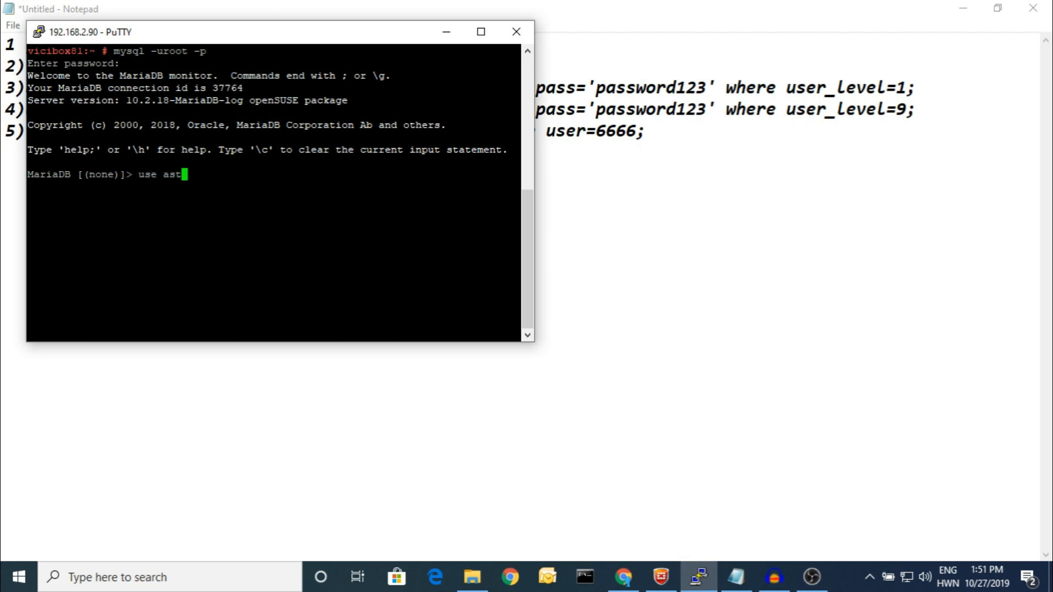
text(e)
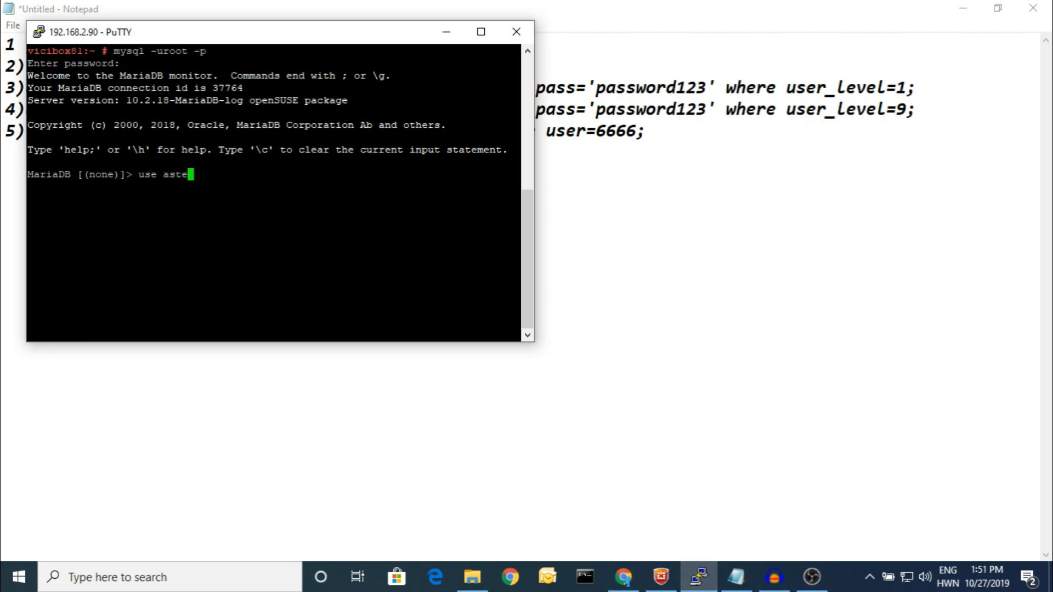
text(isk;)
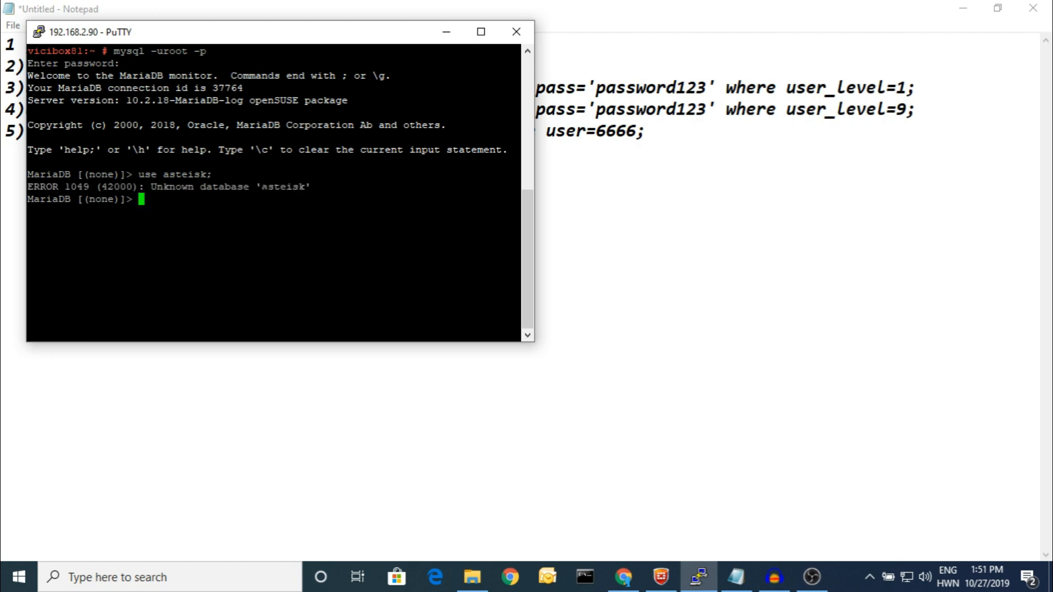
text(use)
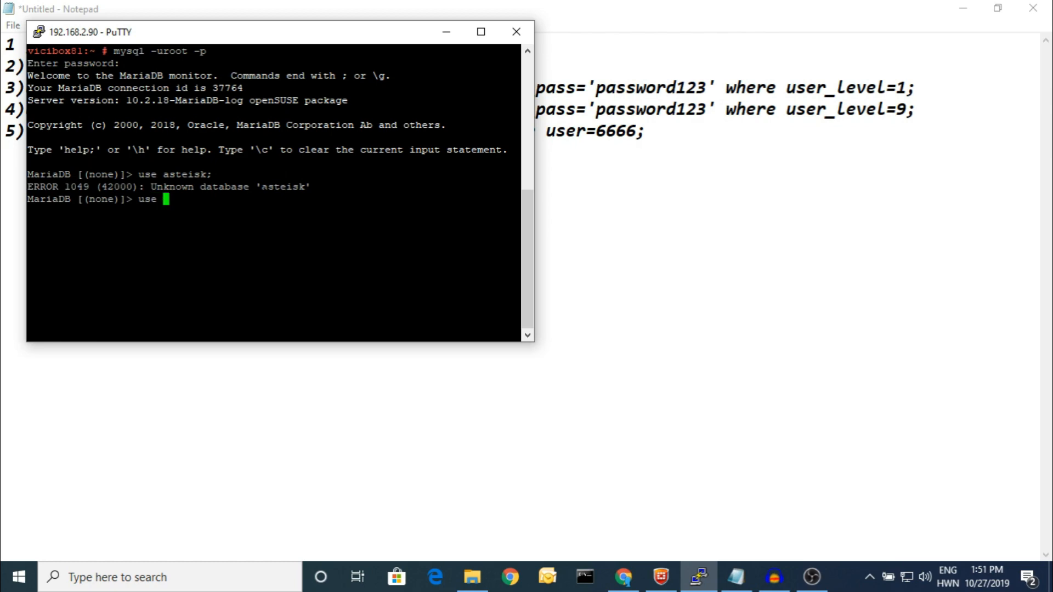
text(asterisk;)
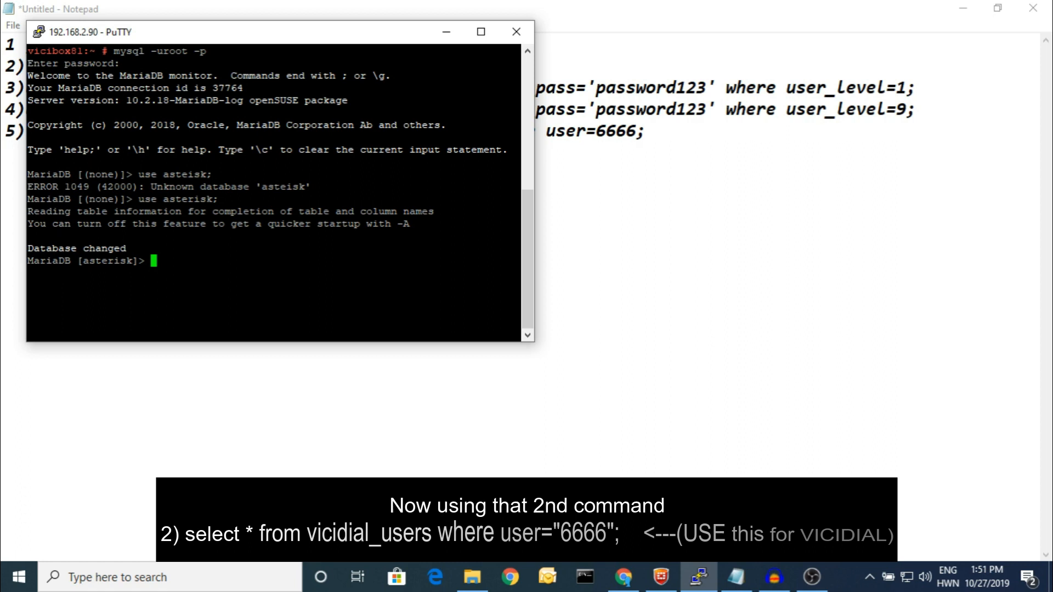
text(select * from vicidial_users where user="6666";)
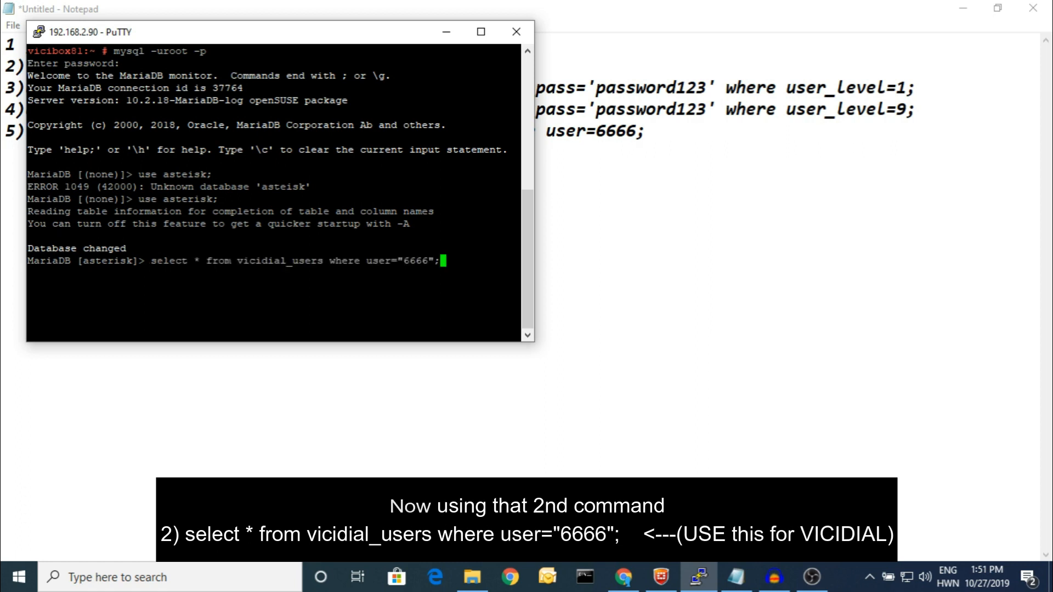
key(Return)
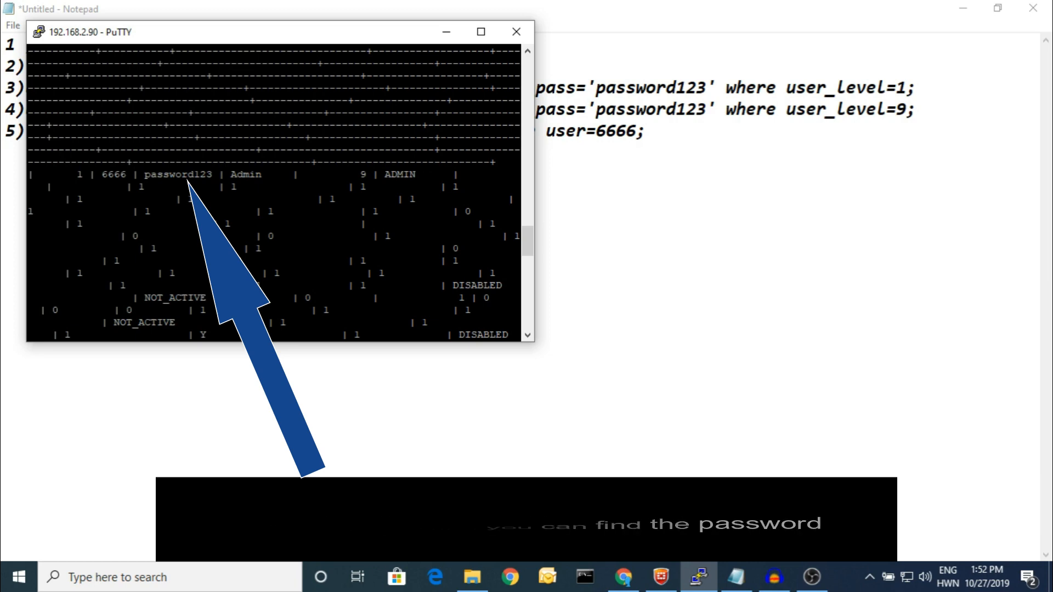
double_click(181, 175)
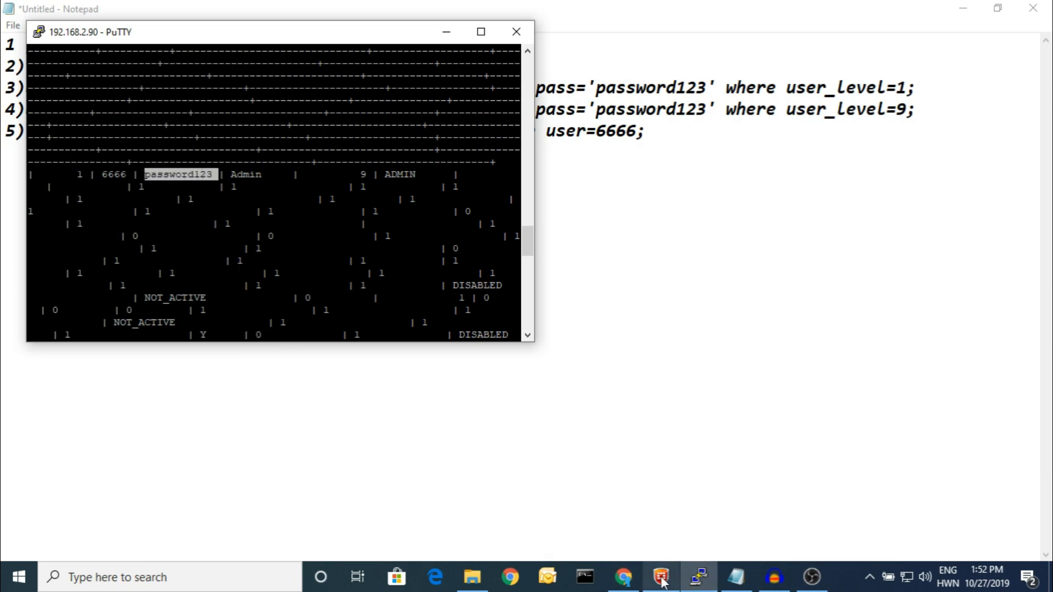
click(622, 577)
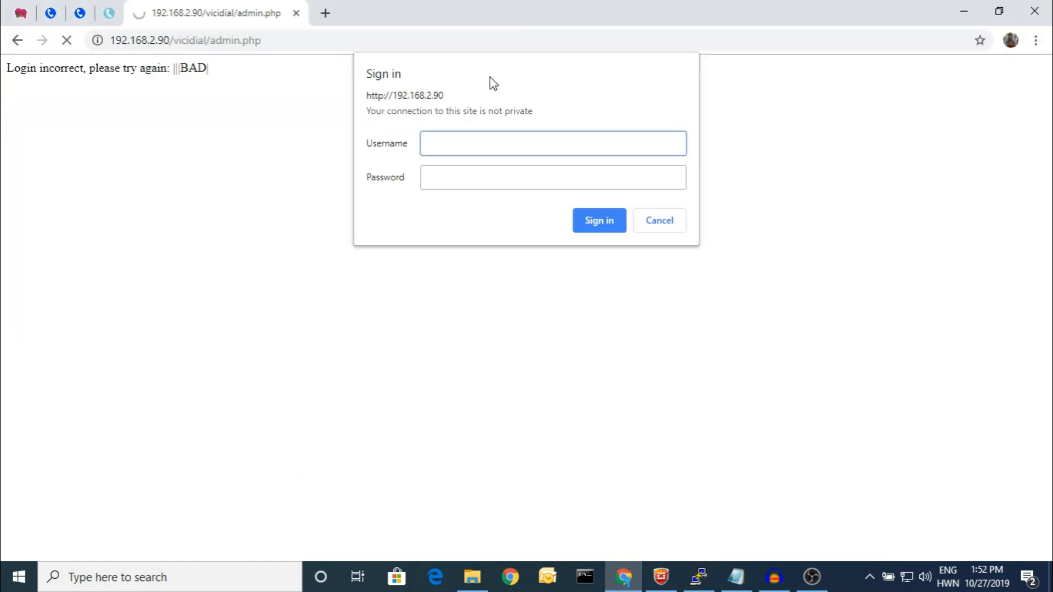
text(6666)
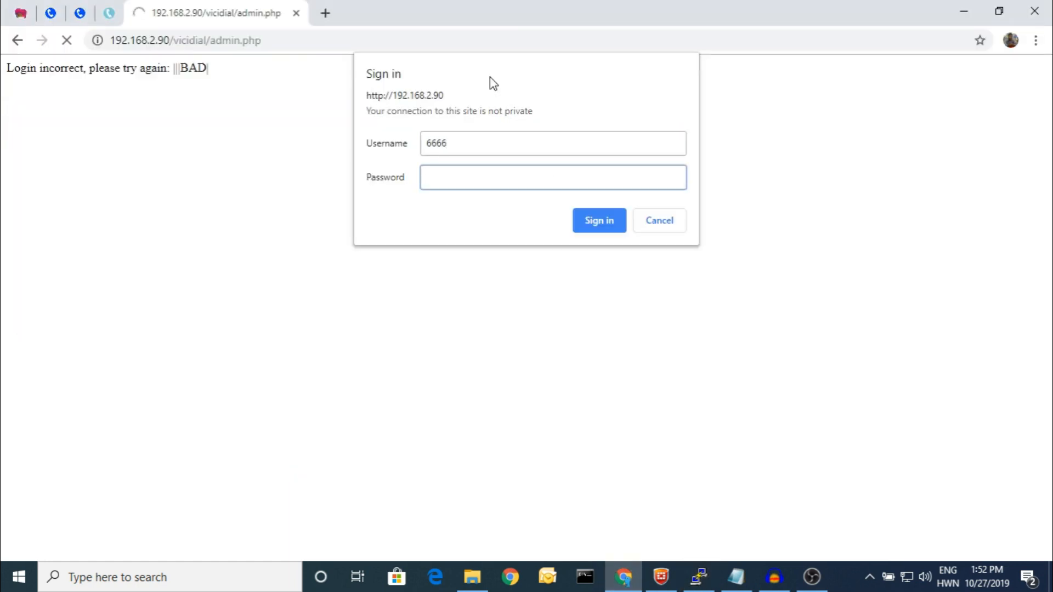
click(599, 221)
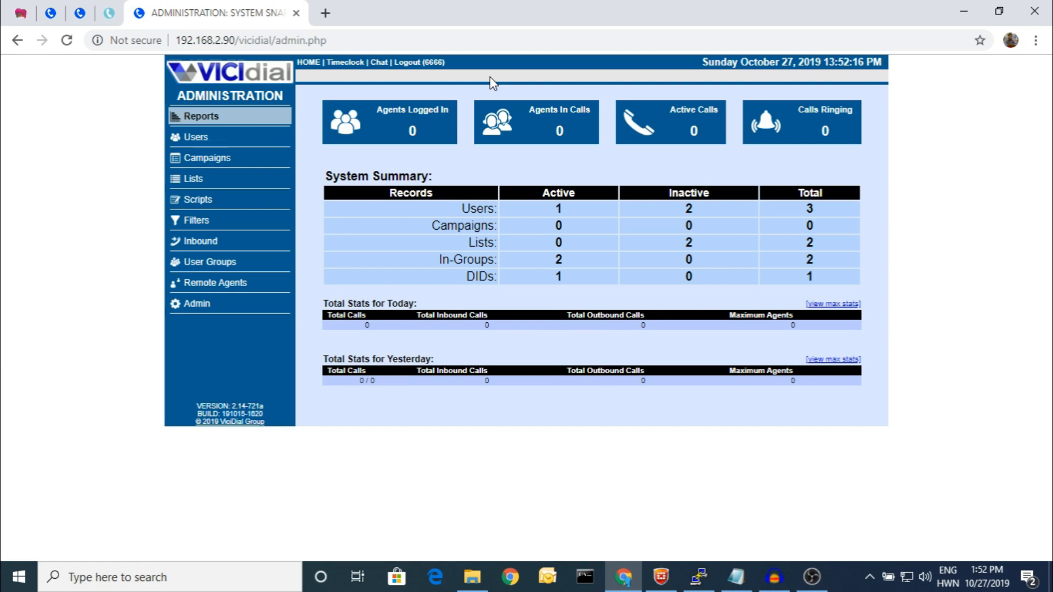
mouse_move(685, 224)
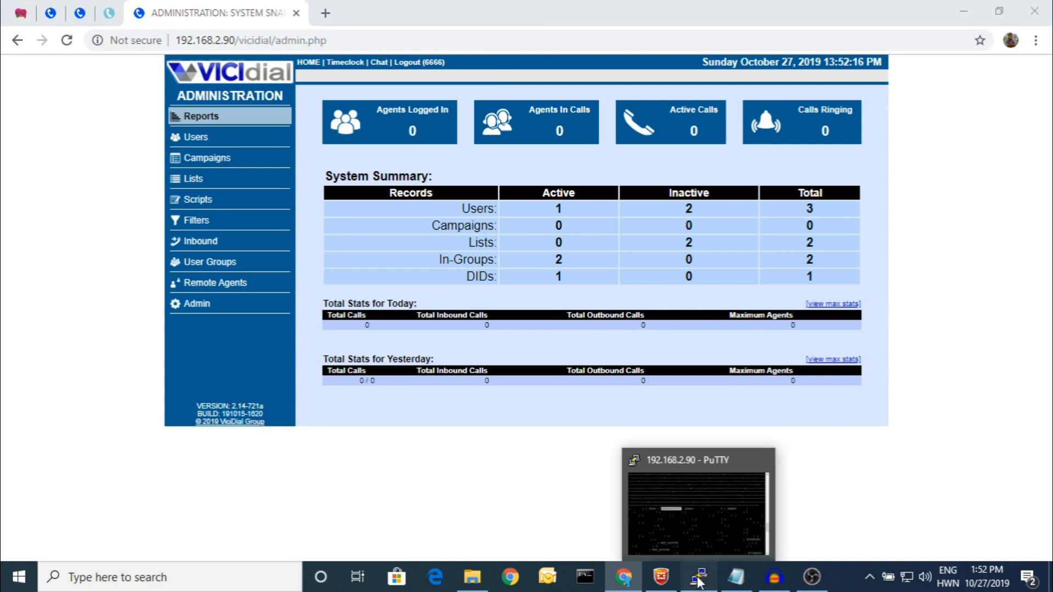
click(697, 577)
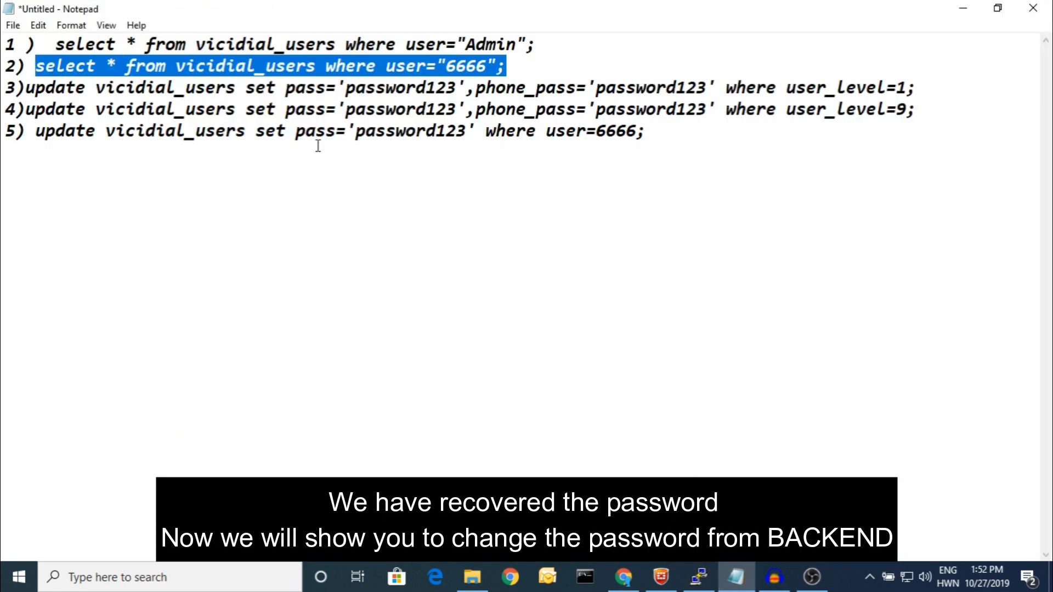
click(917, 87)
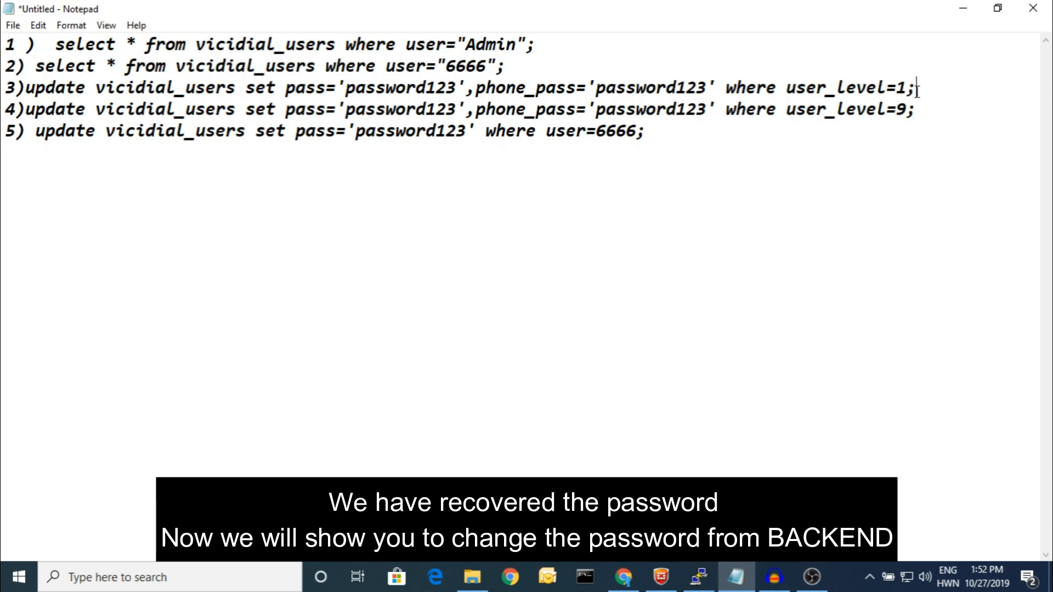
drag(256, 88, 913, 88)
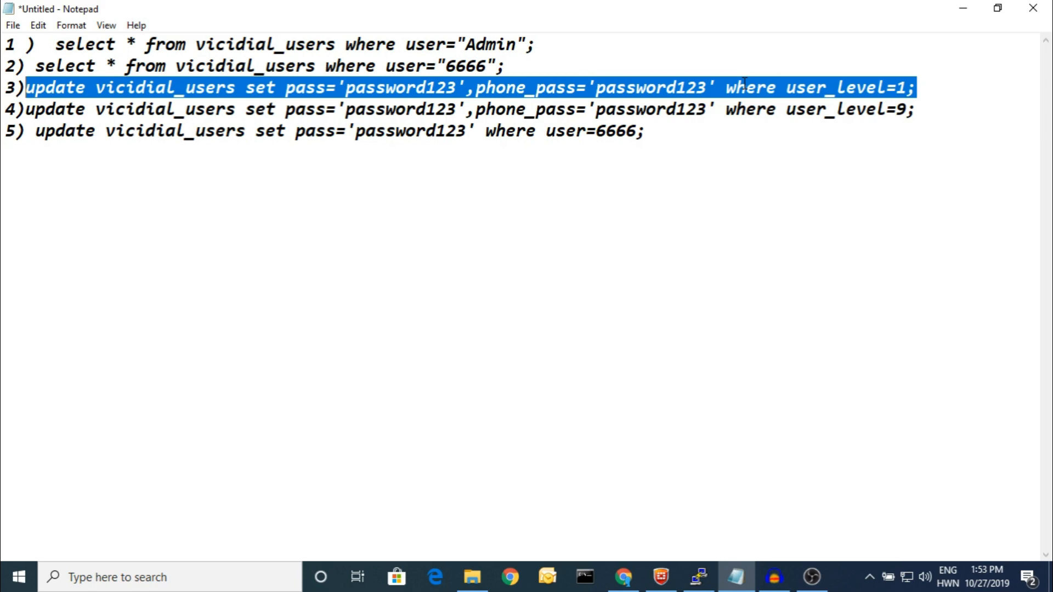
mouse_move(917, 113)
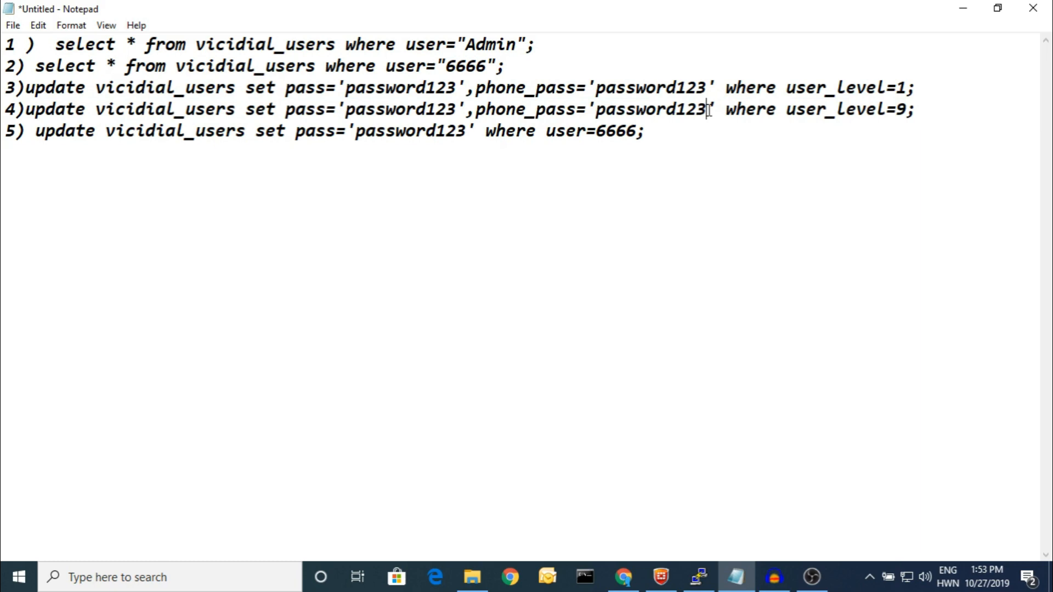
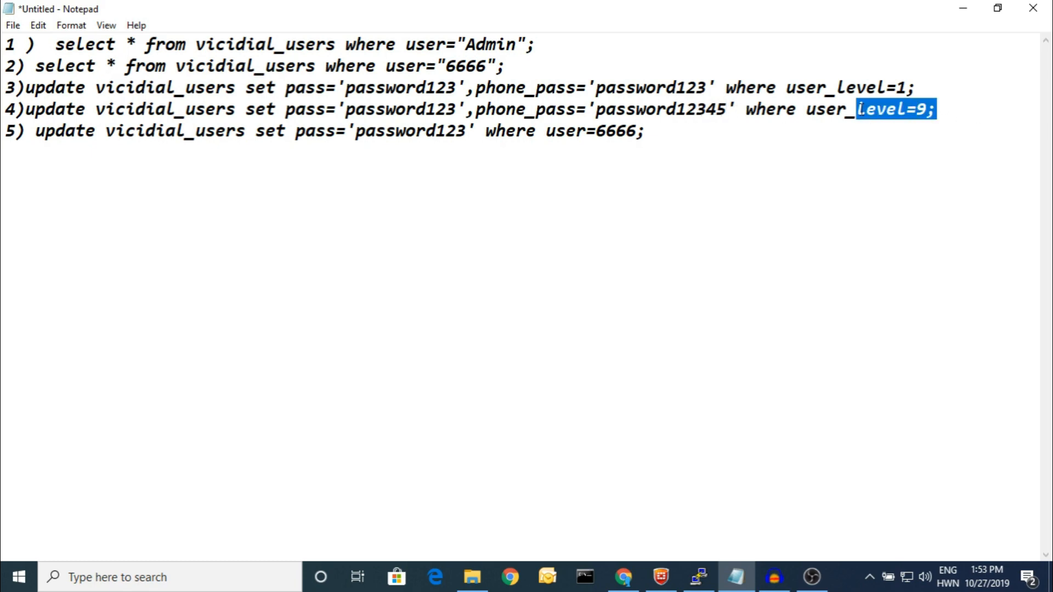
drag(7, 131, 188, 131)
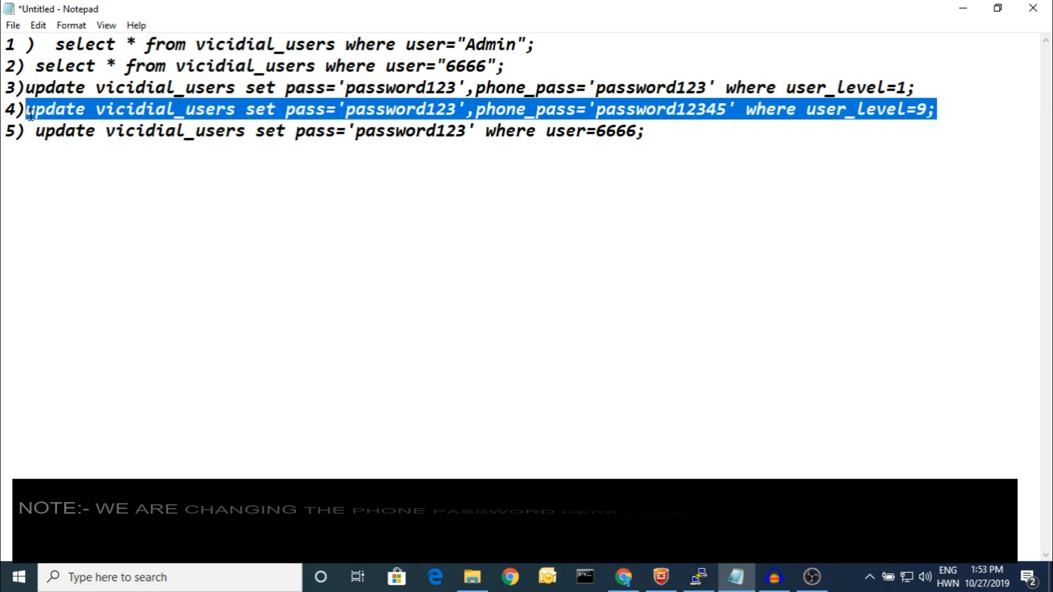
click(696, 576)
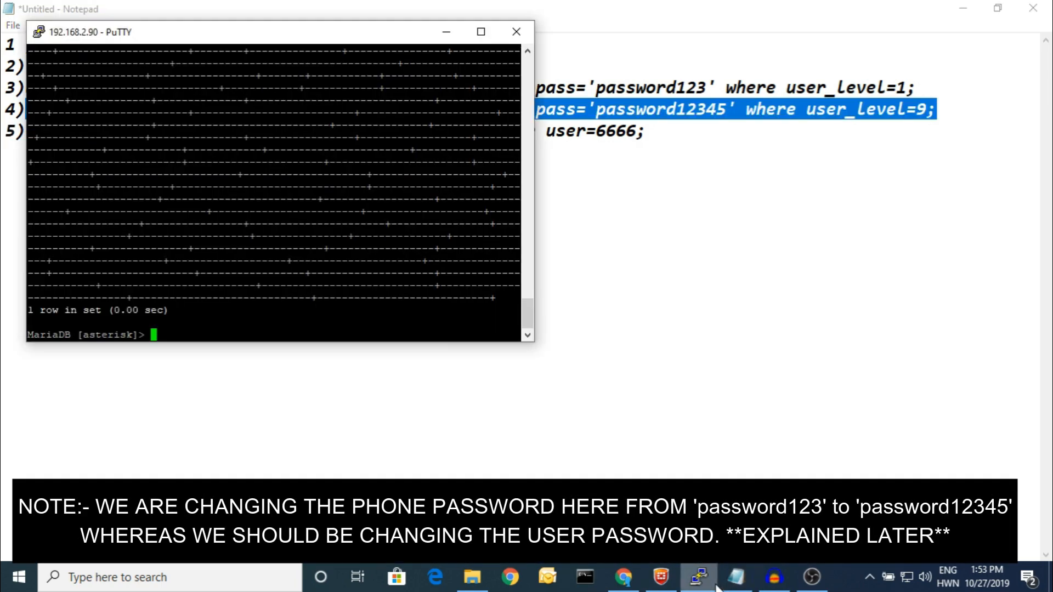
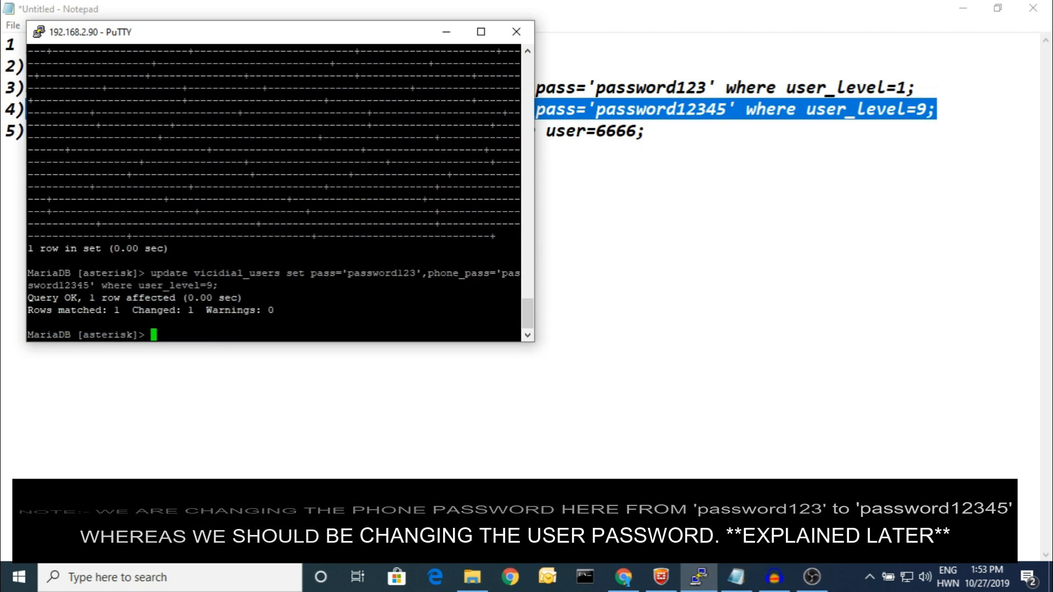
text(select * from vicidial_users where user="6666";)
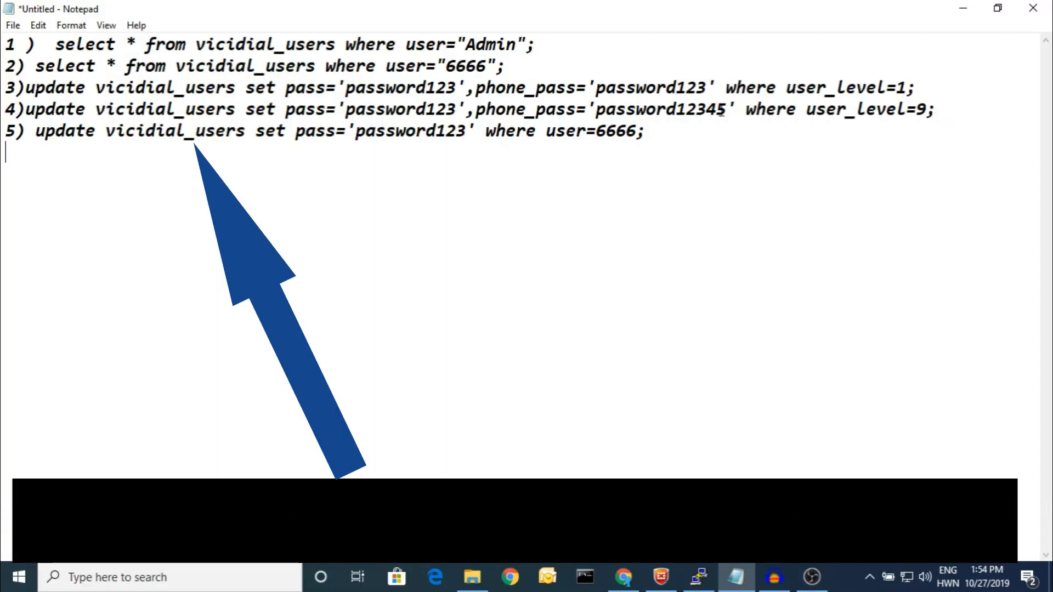
double_click(708, 110)
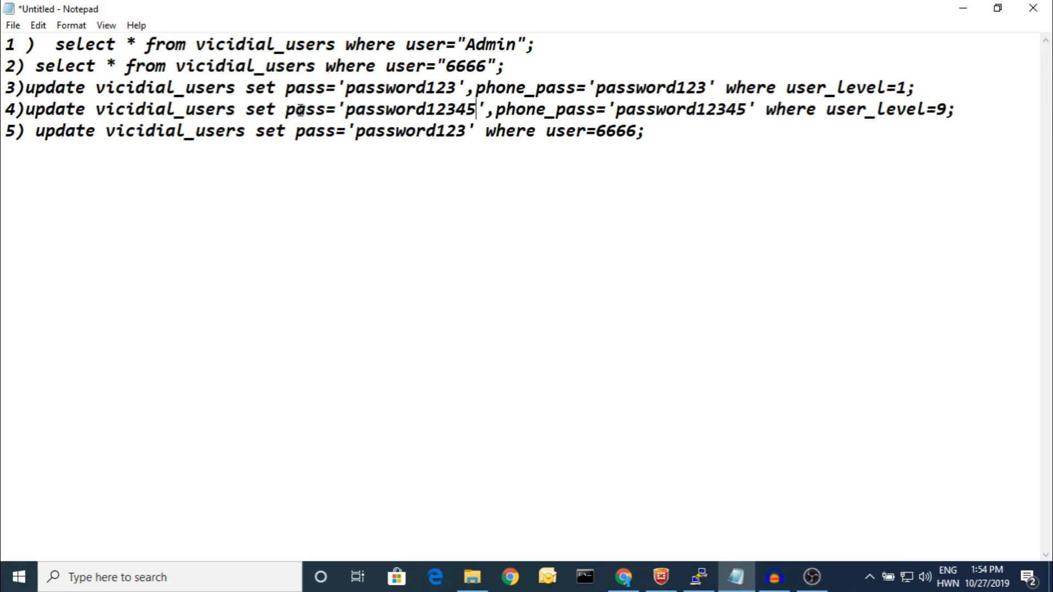
drag(294, 109, 405, 109)
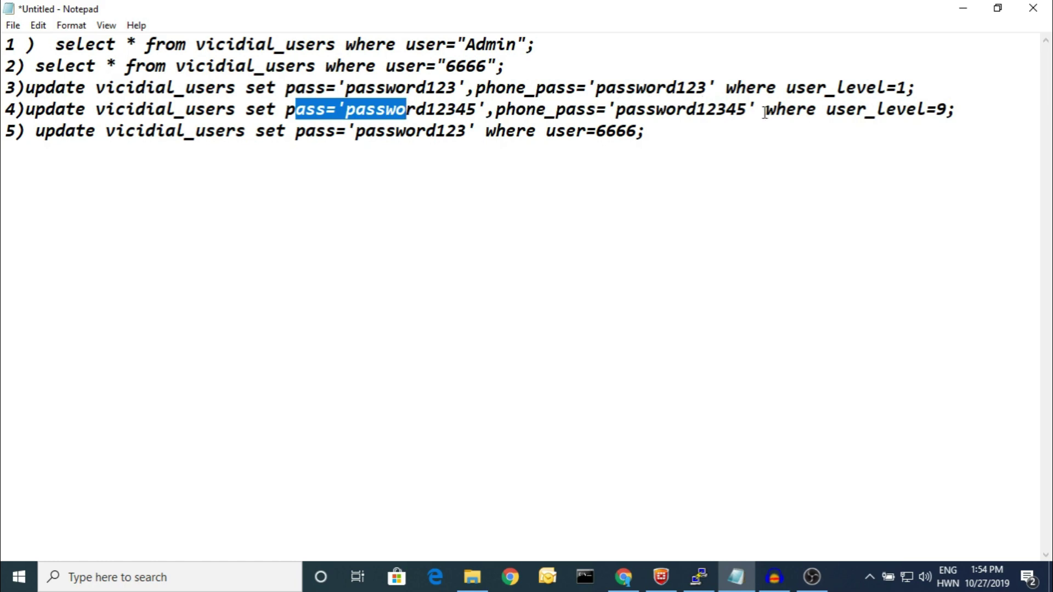
click(761, 110)
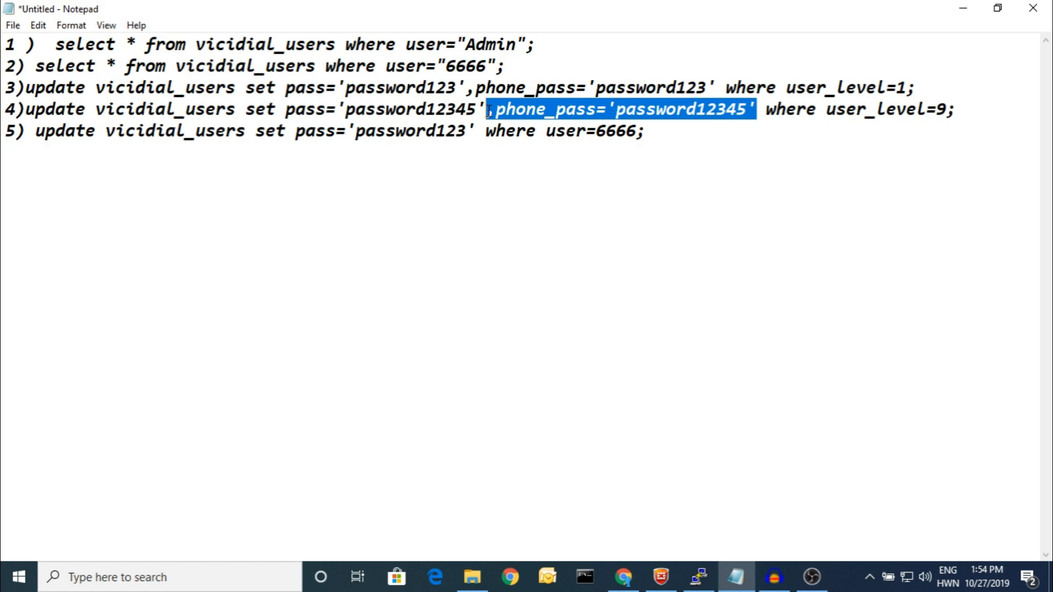
key(Delete)
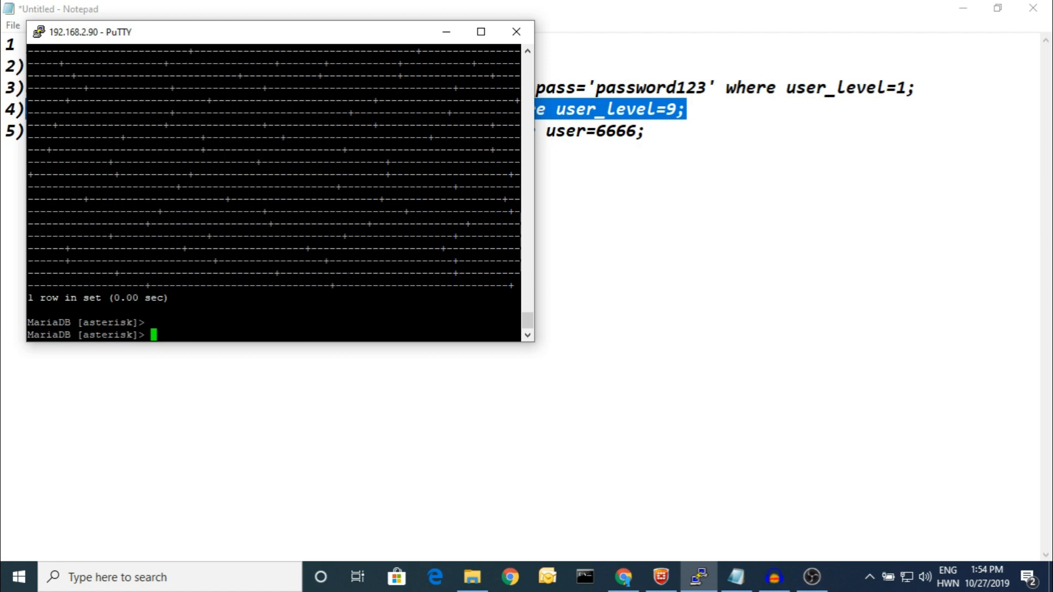
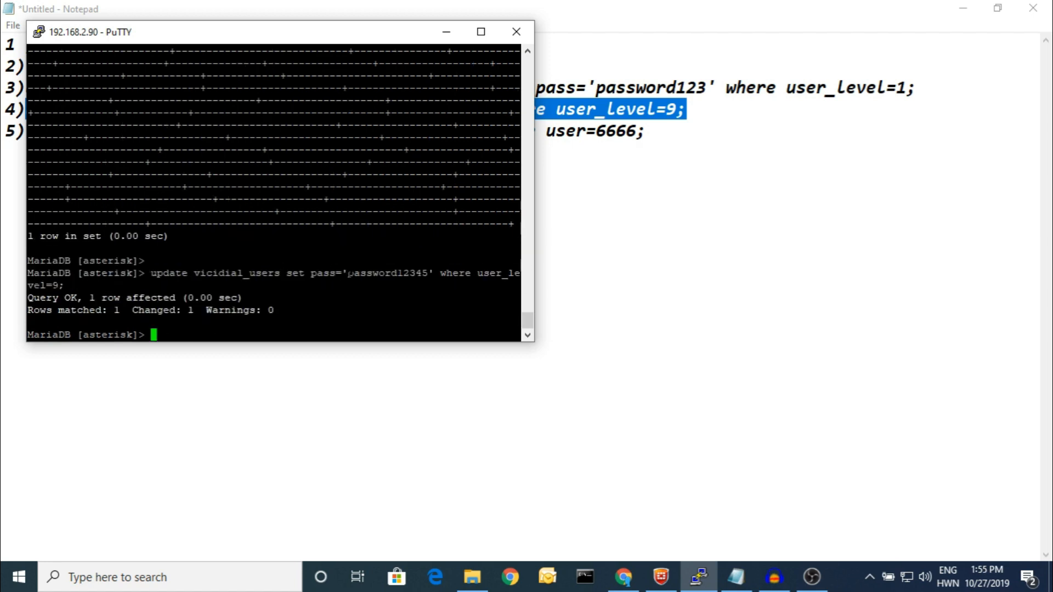
text(select * from vicidial_users where user="6666";)
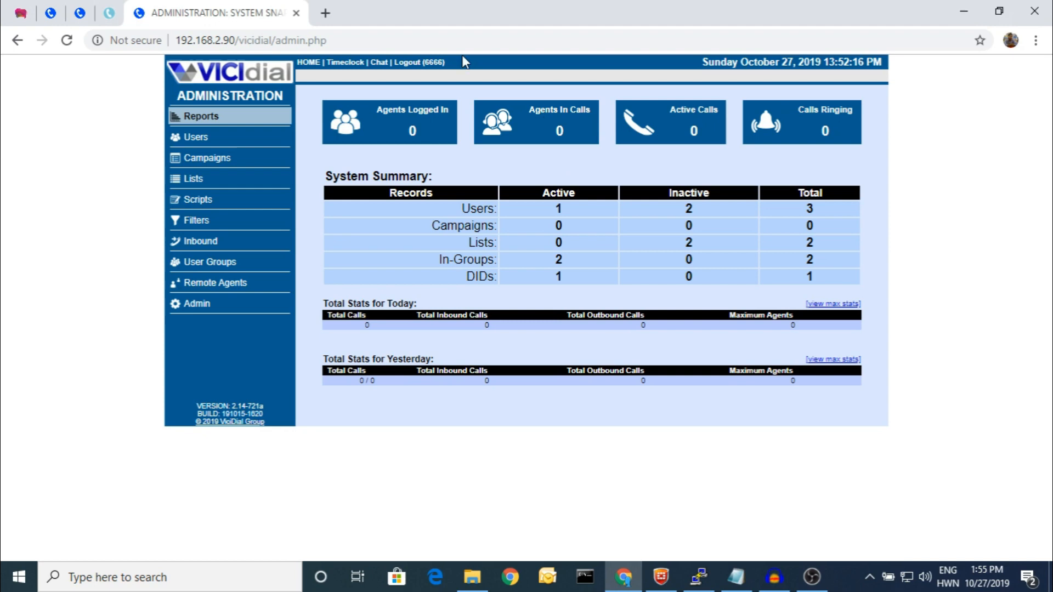
click(195, 137)
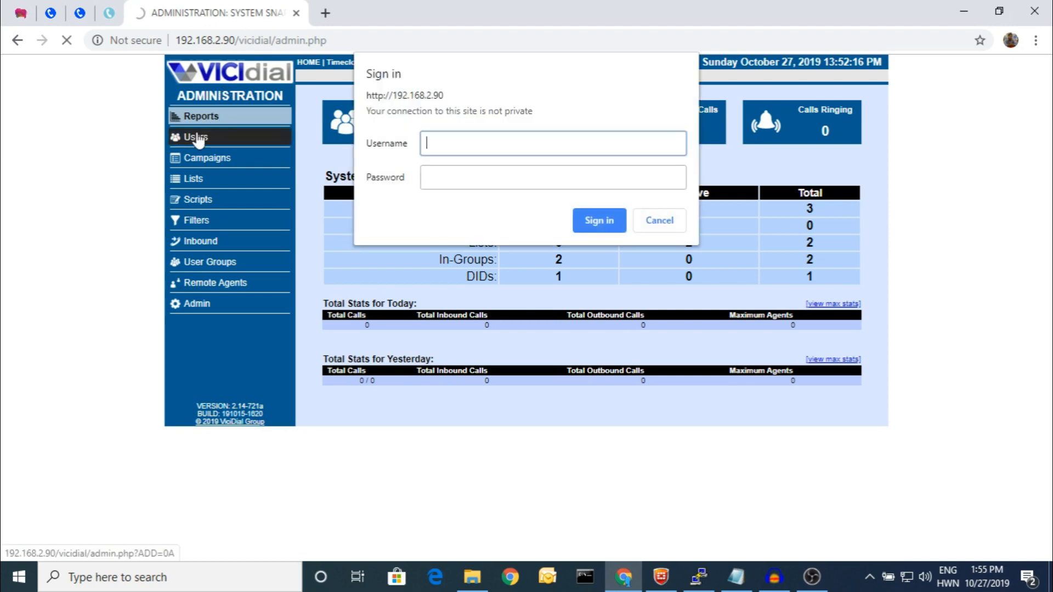
text(6666)
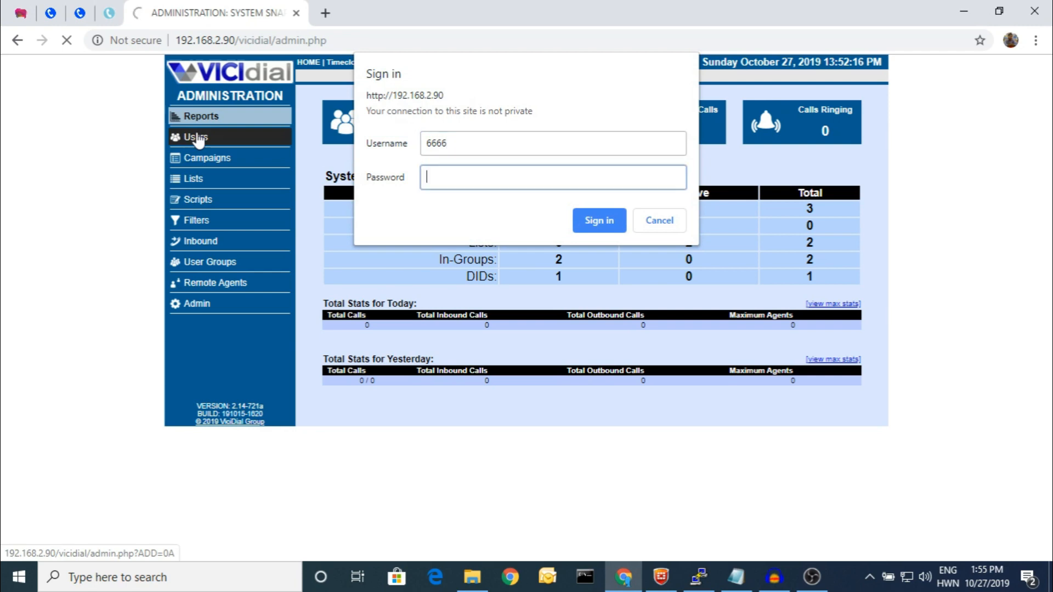
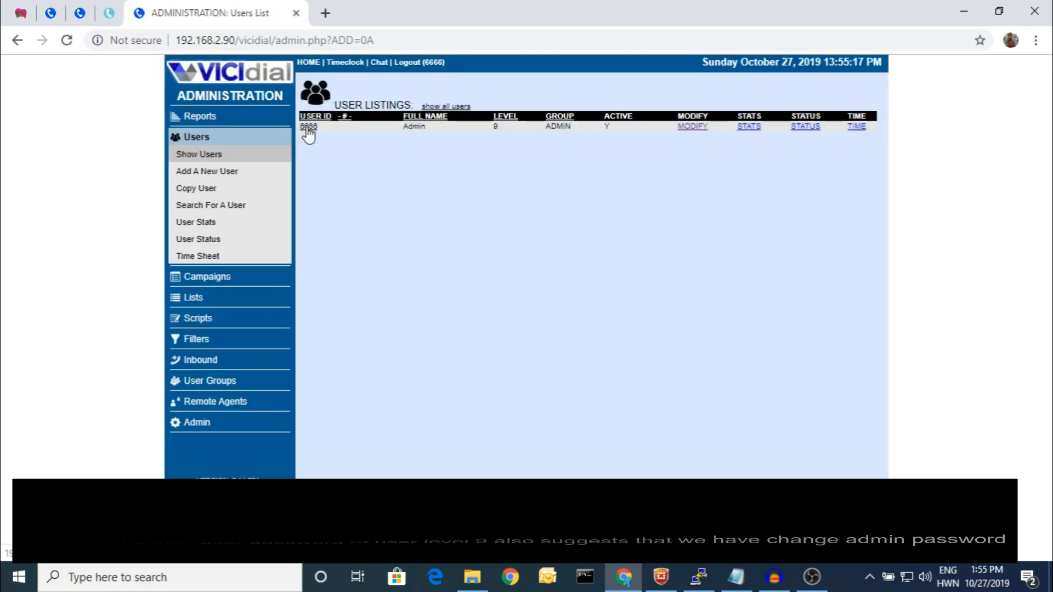
click(307, 126)
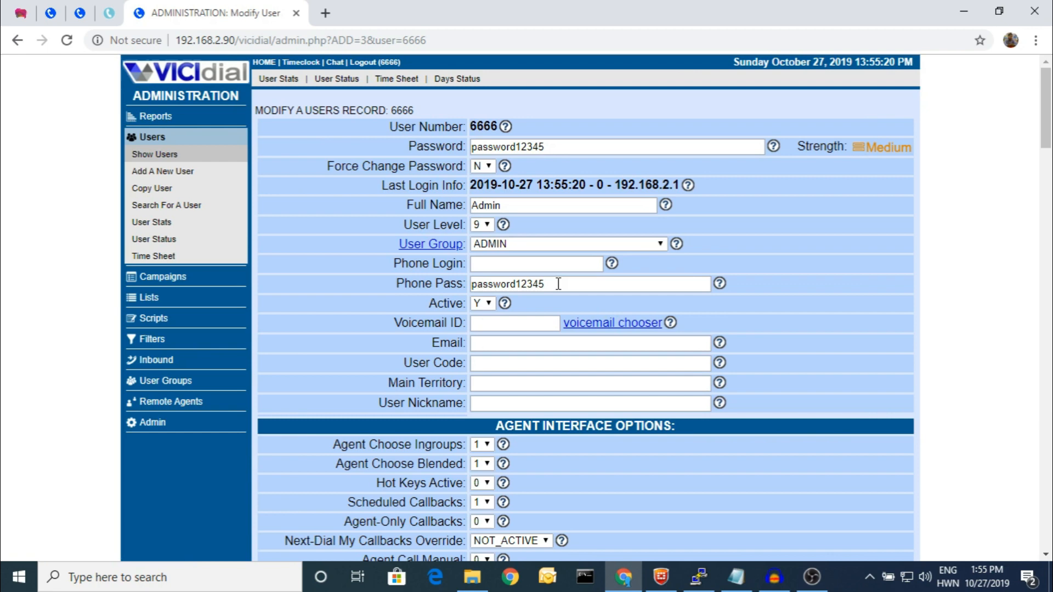
double_click(508, 283)
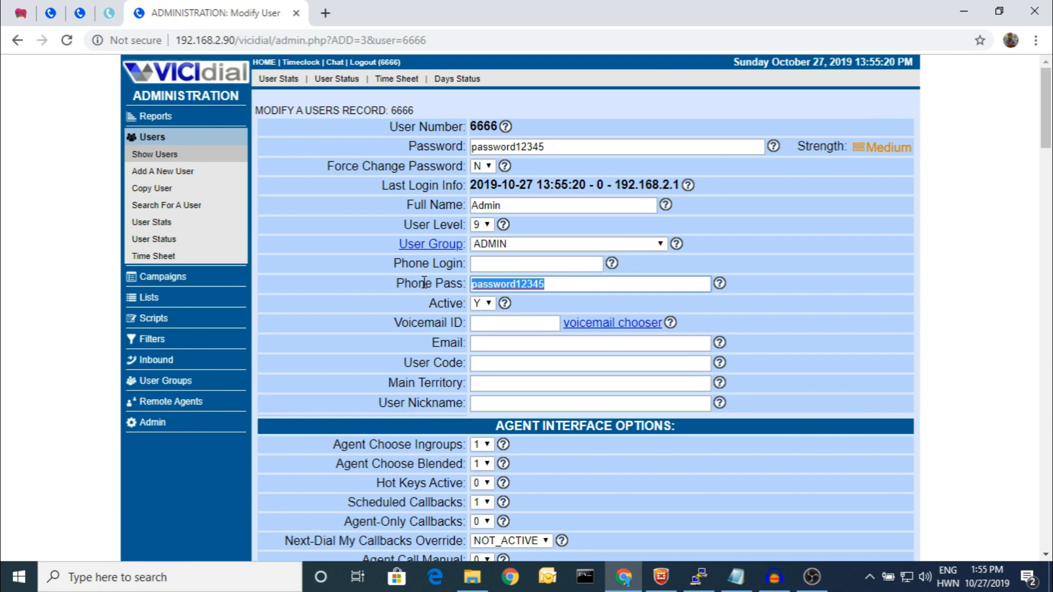
mouse_move(669, 469)
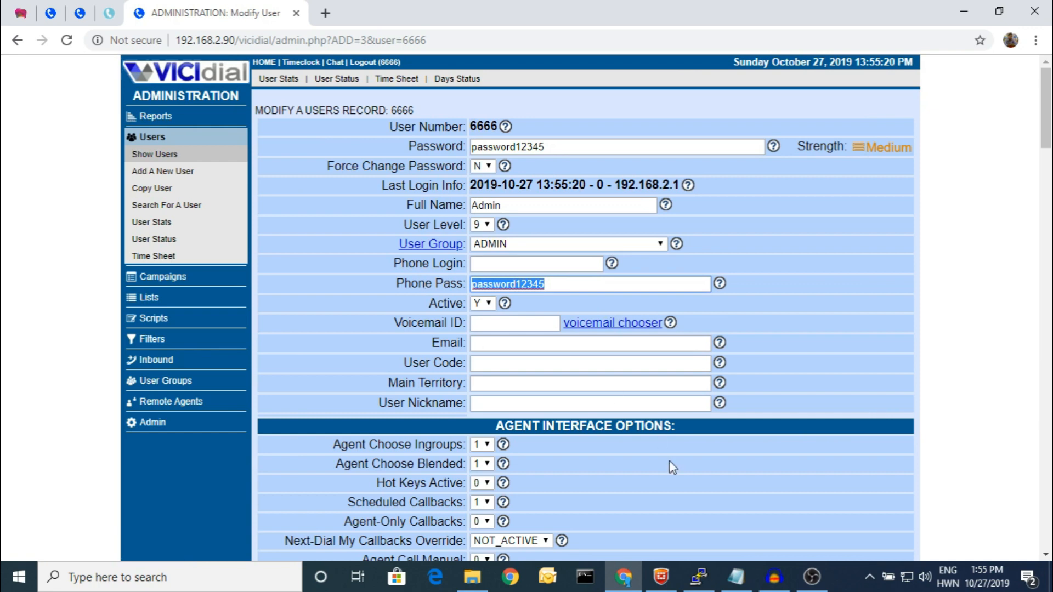
click(728, 577)
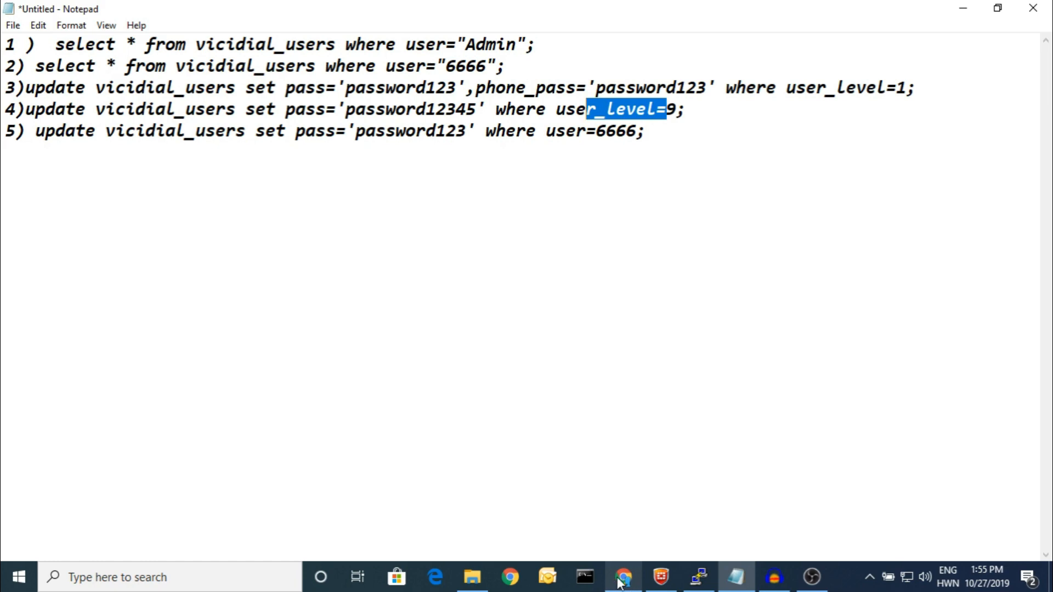
click(622, 576)
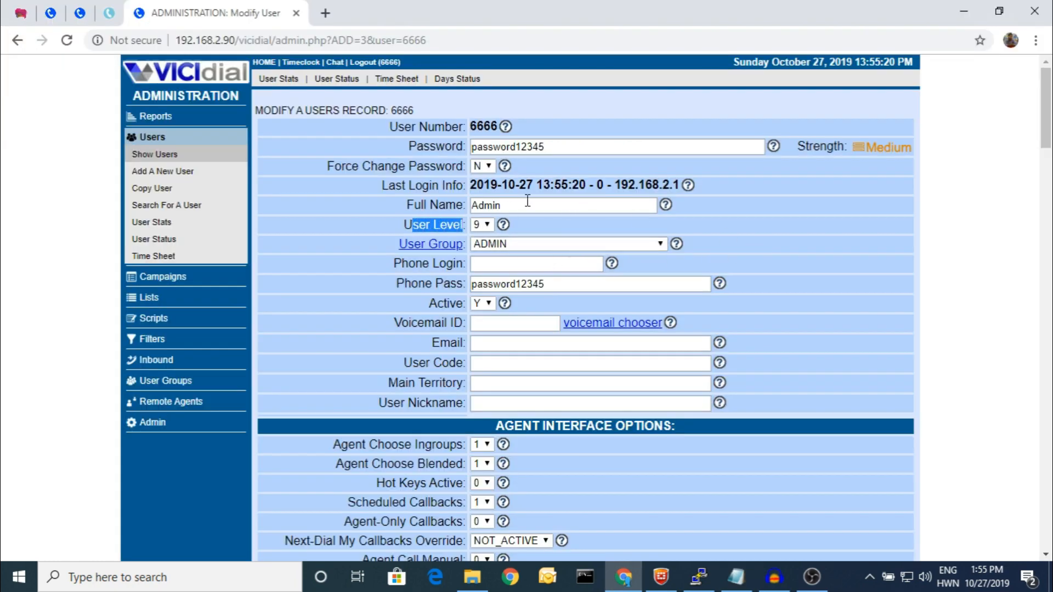
mouse_move(518, 226)
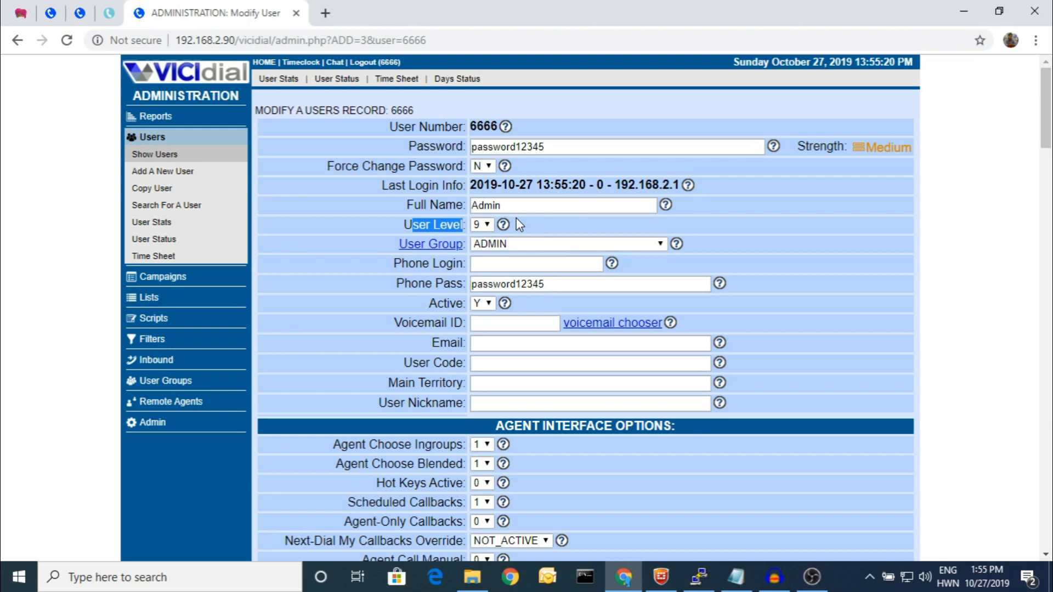
mouse_move(503, 226)
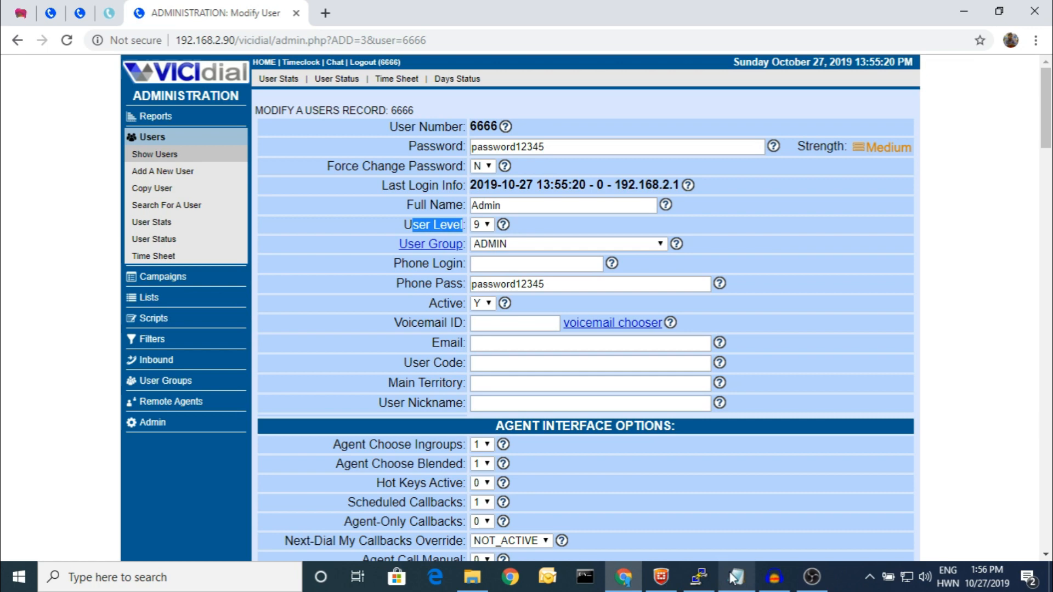
click(734, 576)
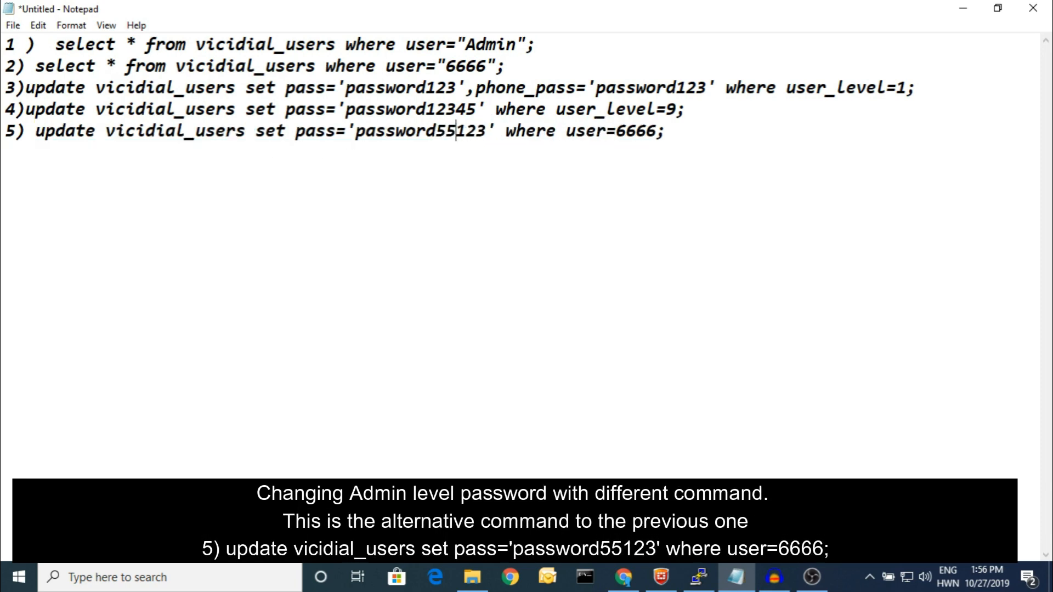
drag(510, 131, 665, 131)
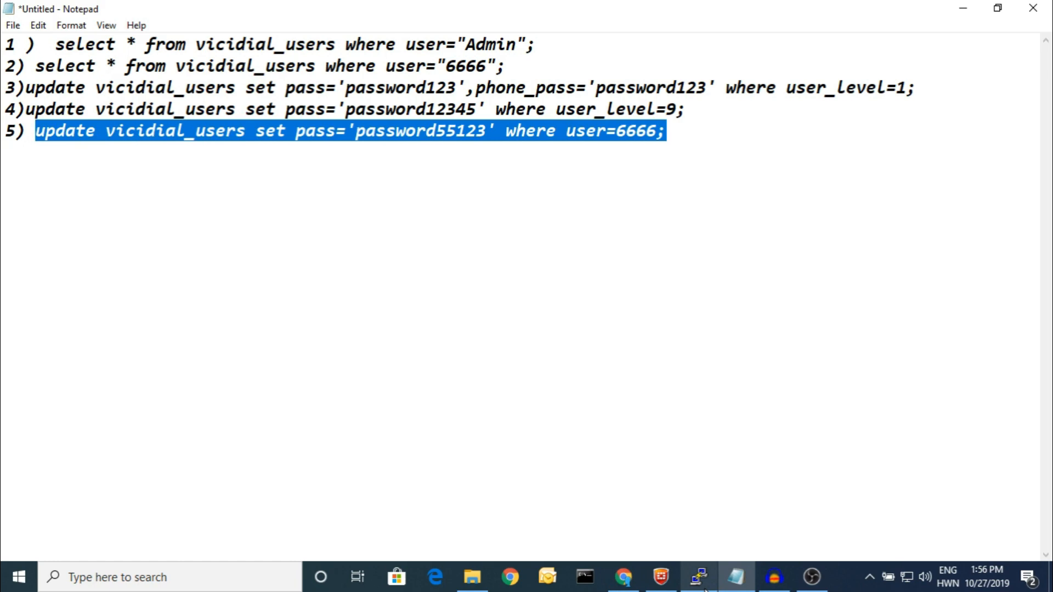
click(699, 577)
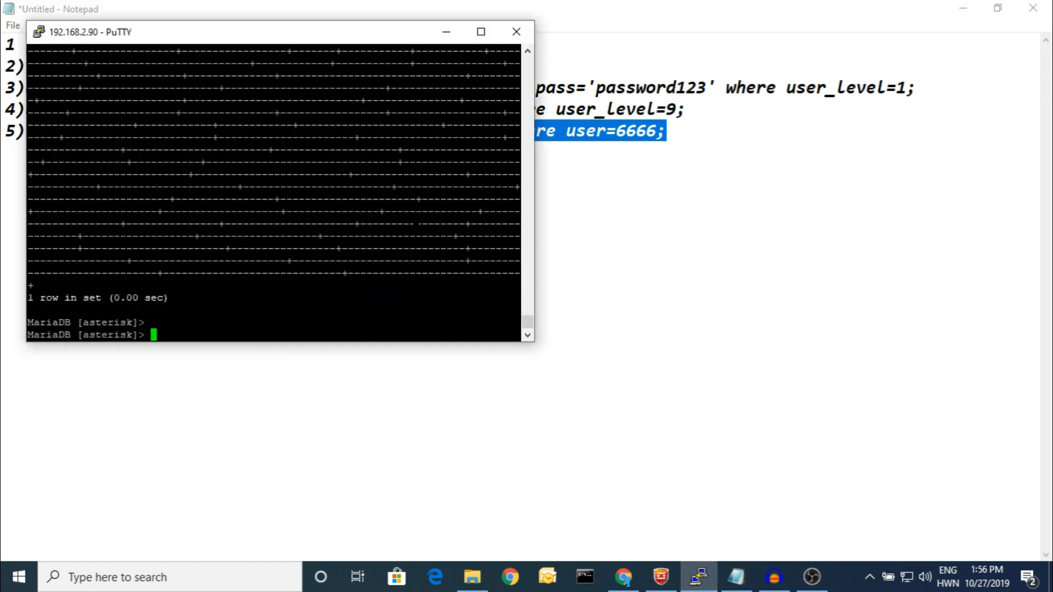
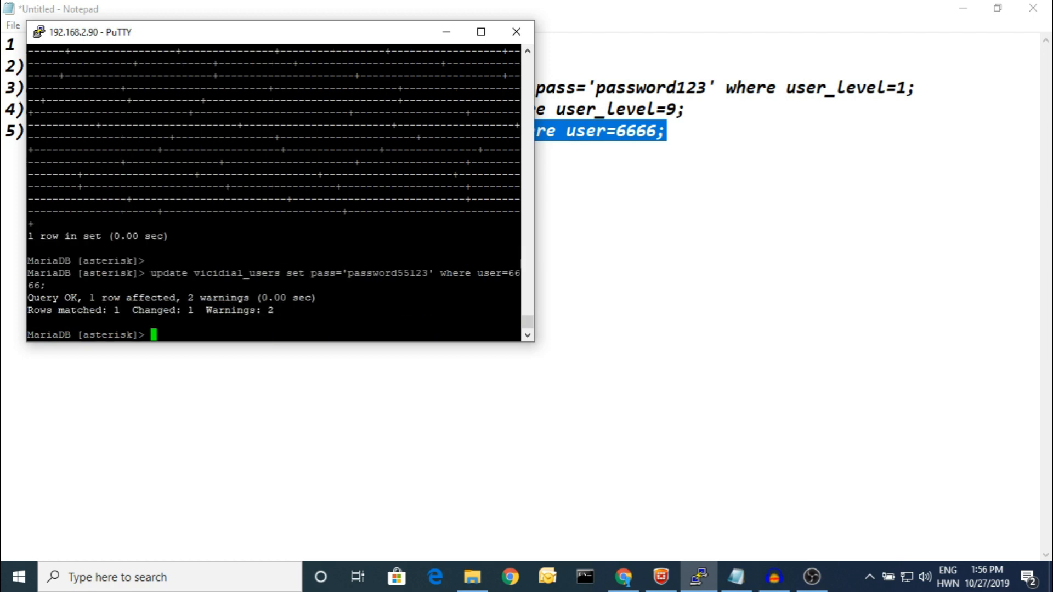
mouse_move(482, 439)
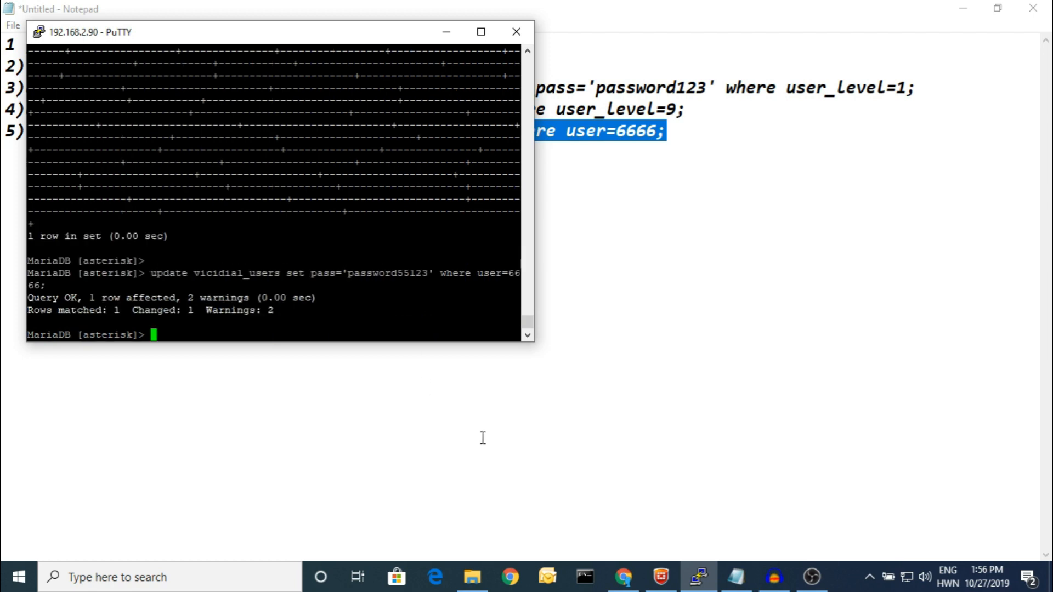
click(619, 577)
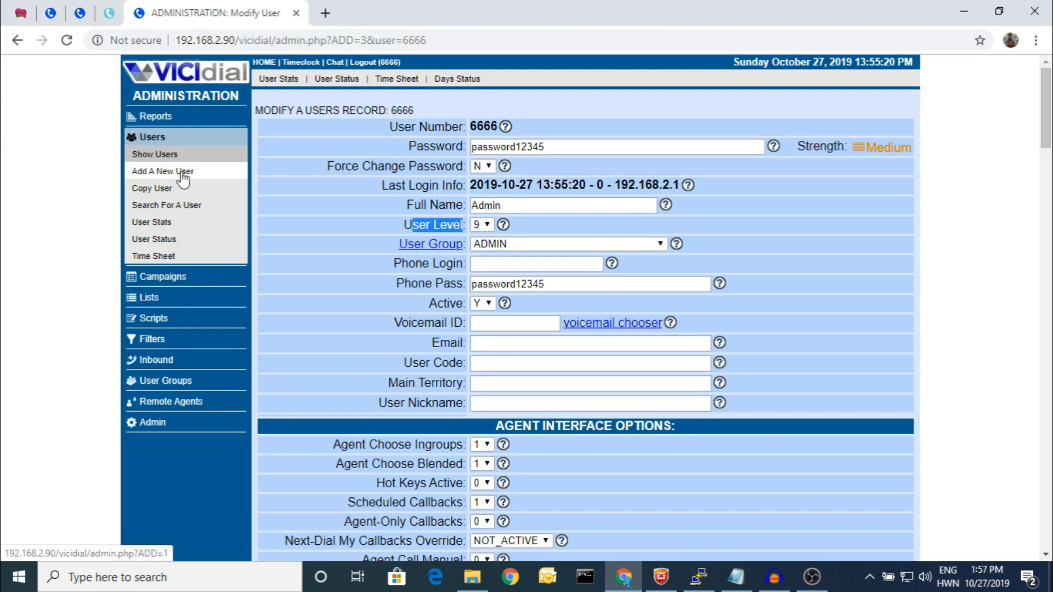
Step: Sign in as 6666 via Add A New User, show the users list, then return to Notepad
click(163, 170)
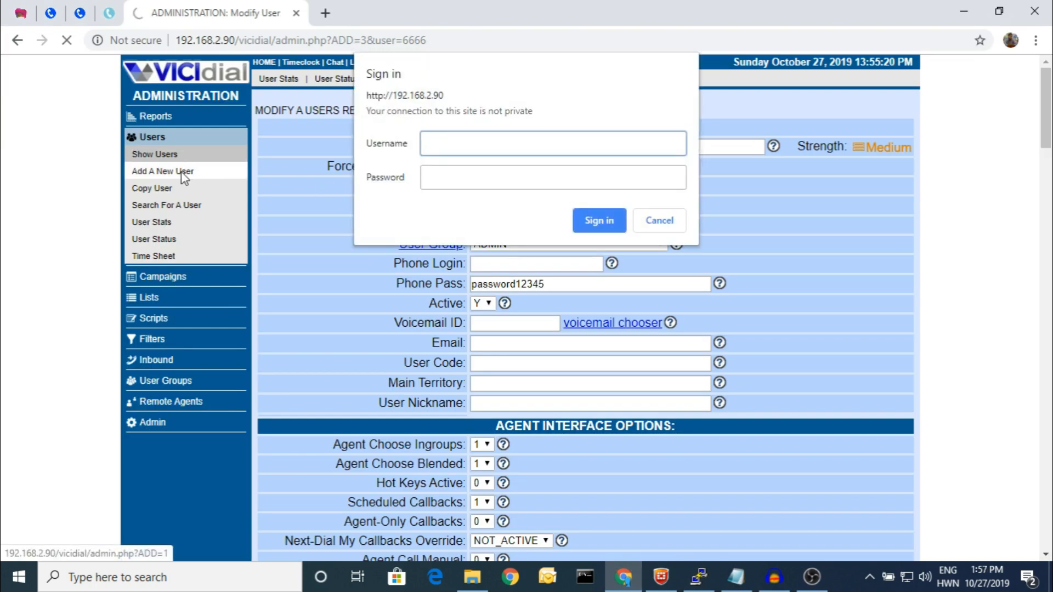
text(6666)
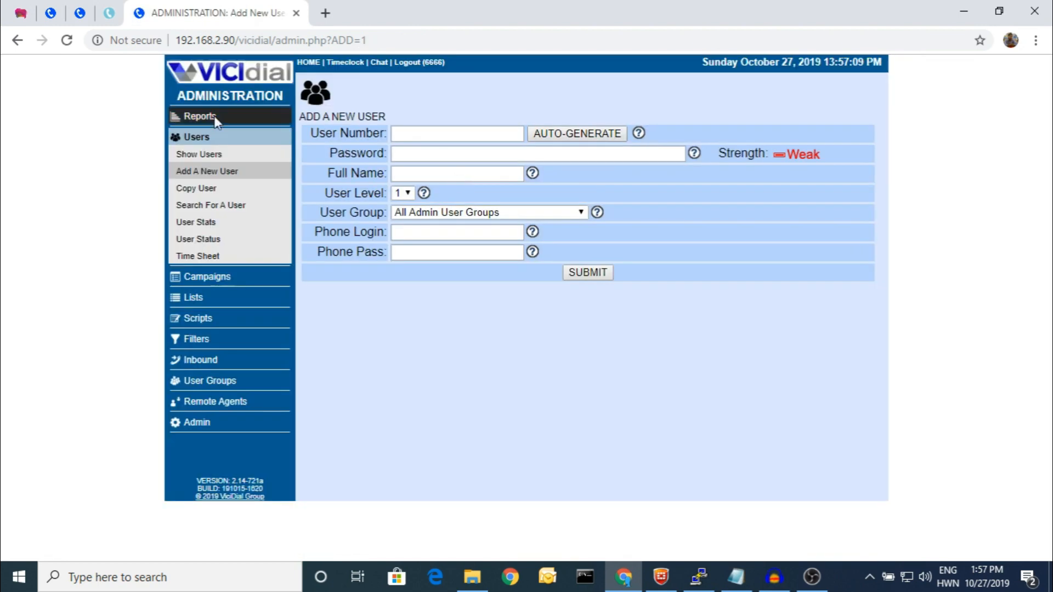
click(199, 154)
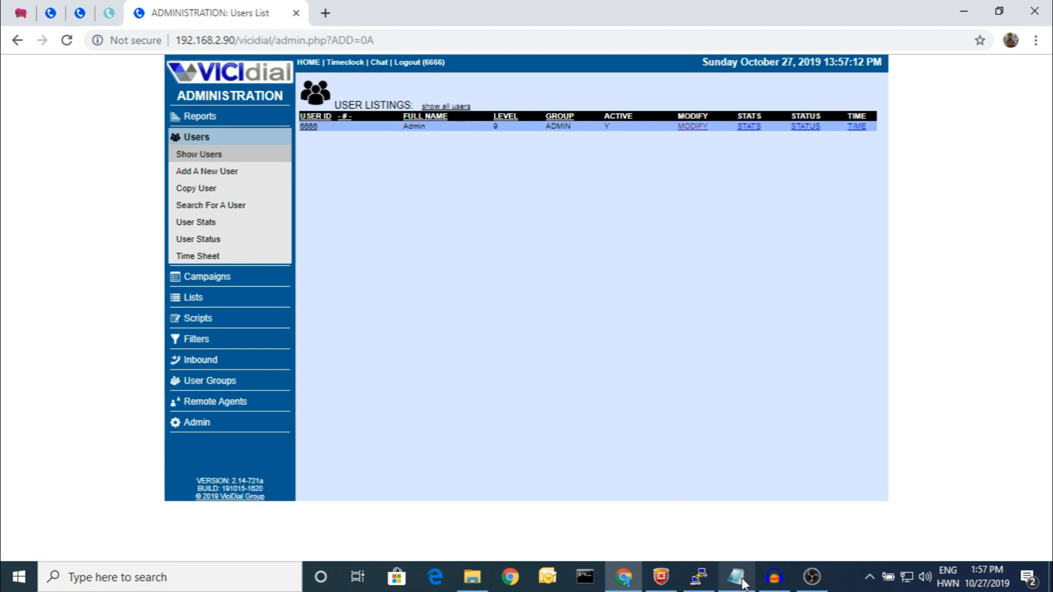
click(737, 577)
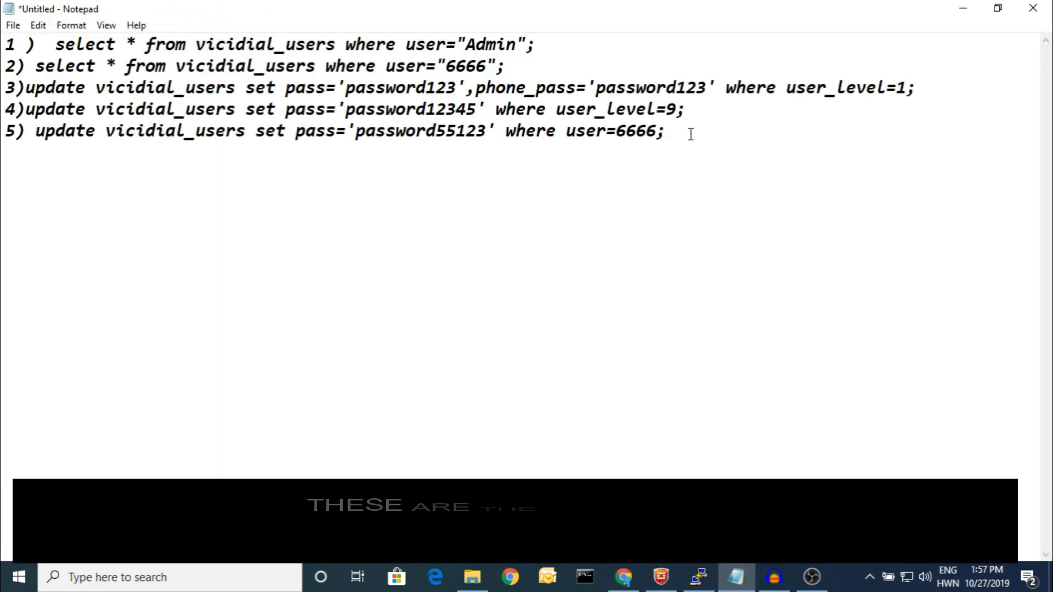